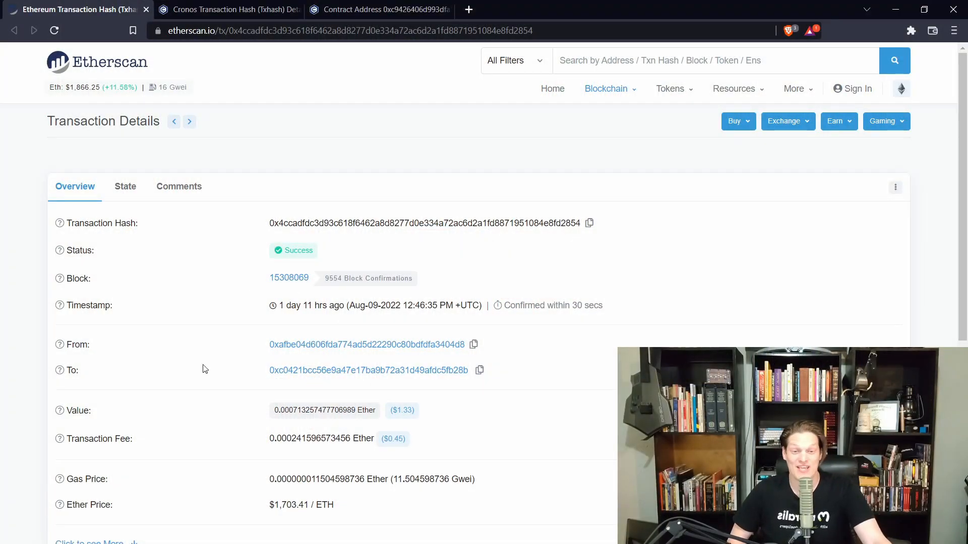
# Open the Cronos transaction page on Cronoscan showing status, block, sender and CRO value
pyautogui.scroll(-3)
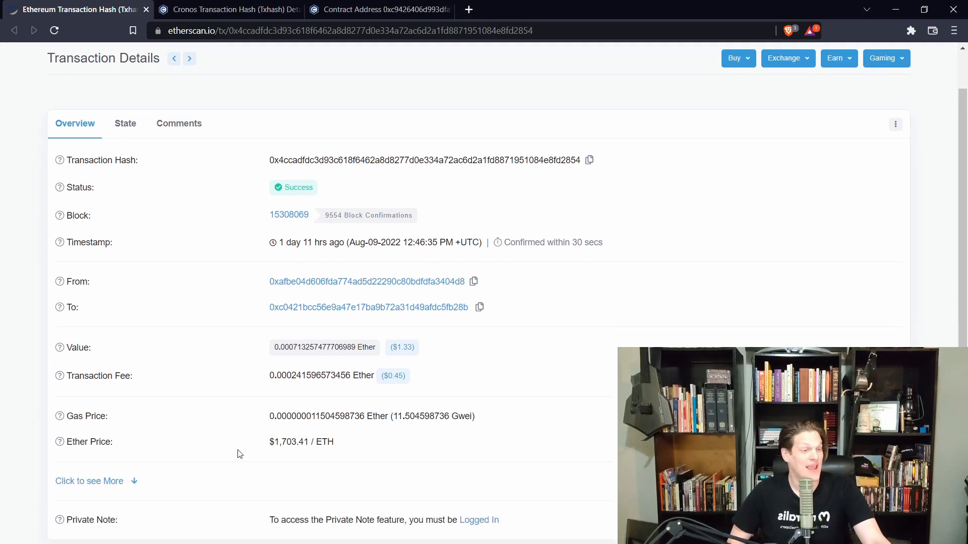
pyautogui.scroll(-3)
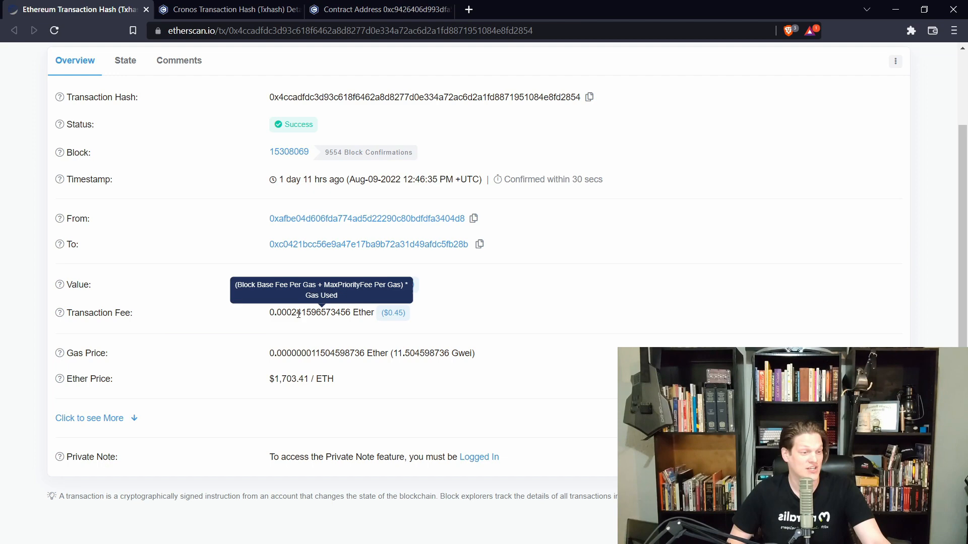
pyautogui.moveTo(380, 368)
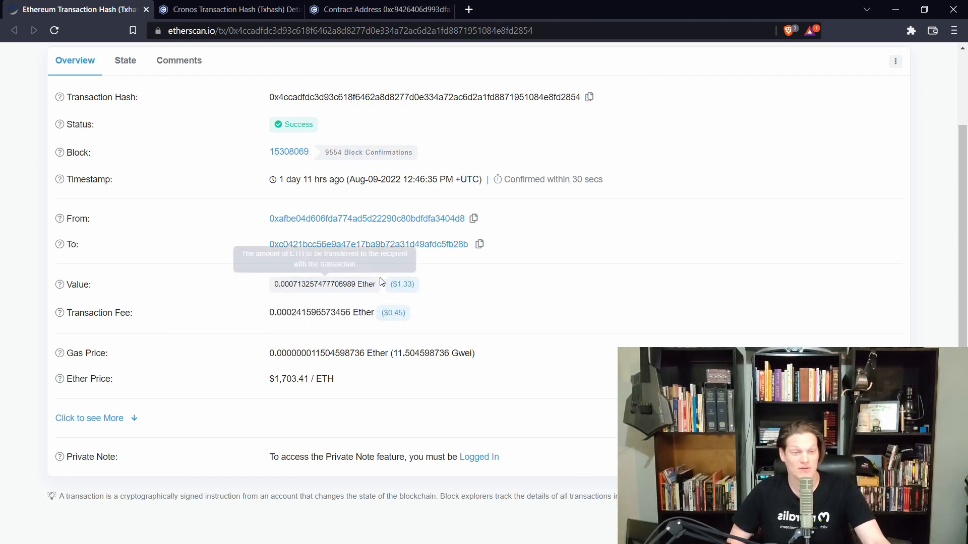
pyautogui.click(228, 10)
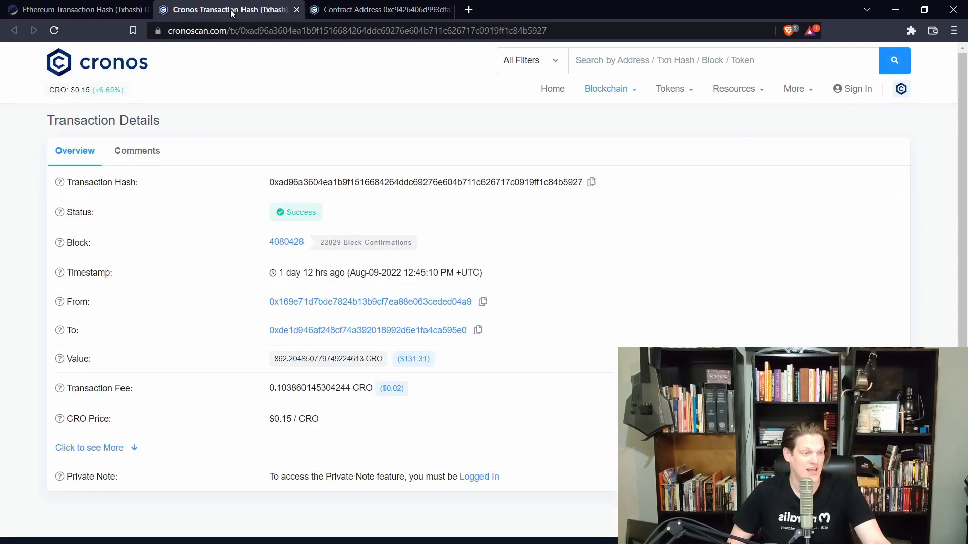
pyautogui.moveTo(280, 361)
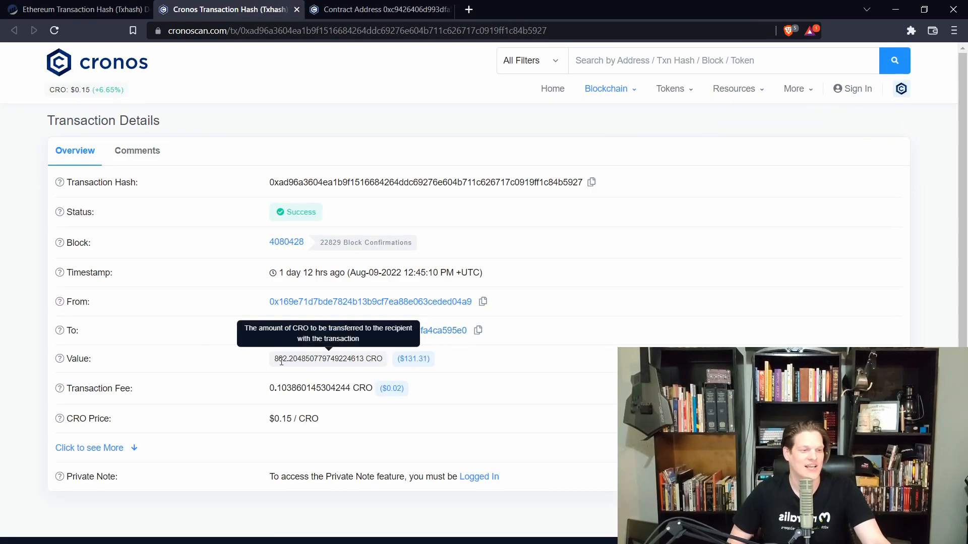
pyautogui.moveTo(470, 365)
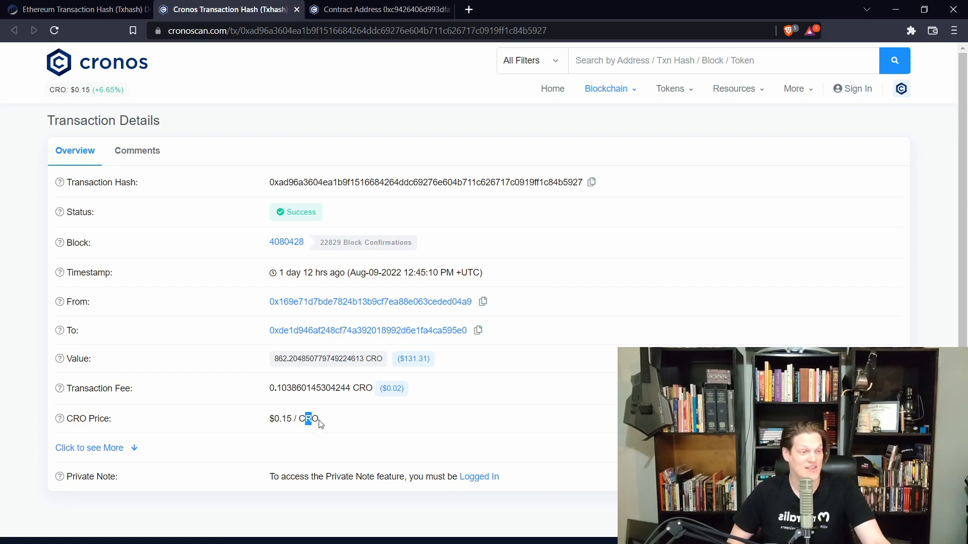
pyautogui.moveTo(517, 383)
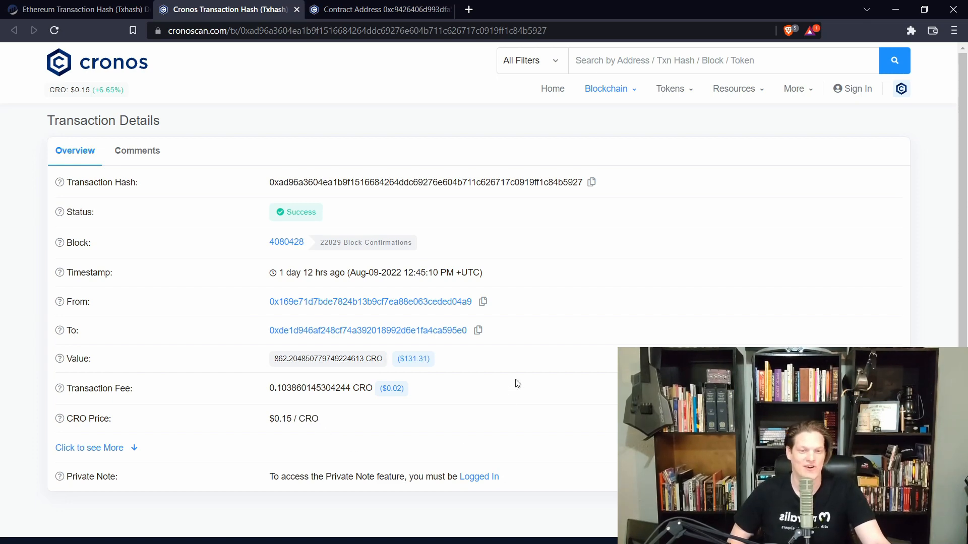
pyautogui.moveTo(60, 302)
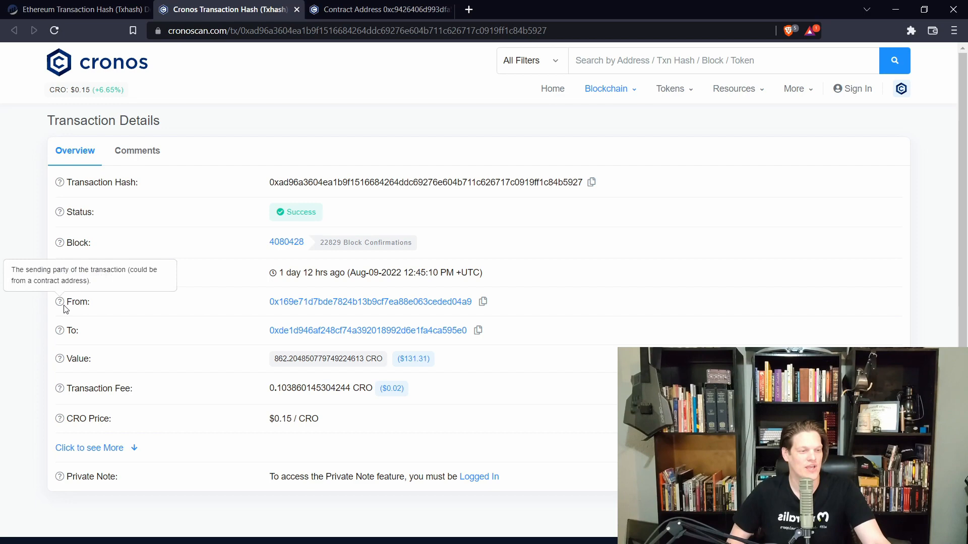
pyautogui.moveTo(88, 338)
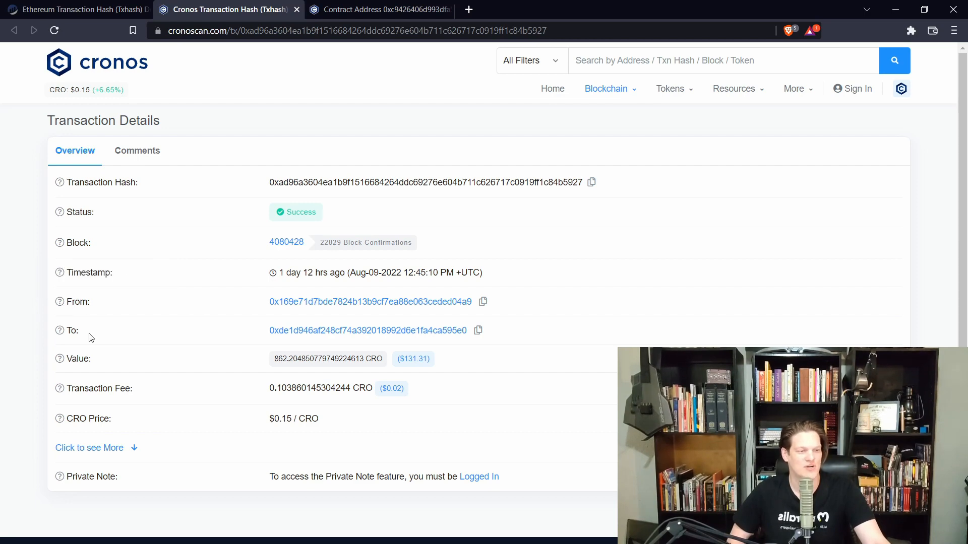
pyautogui.moveTo(252, 316)
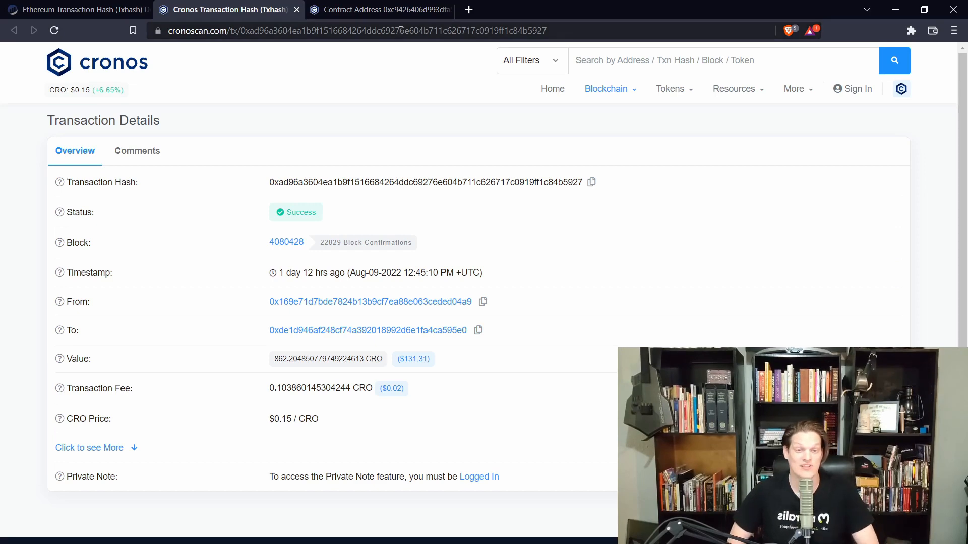
# Open the testnet GameContract page on Cronoscan and scroll through its GameContract.sol source
pyautogui.click(383, 9)
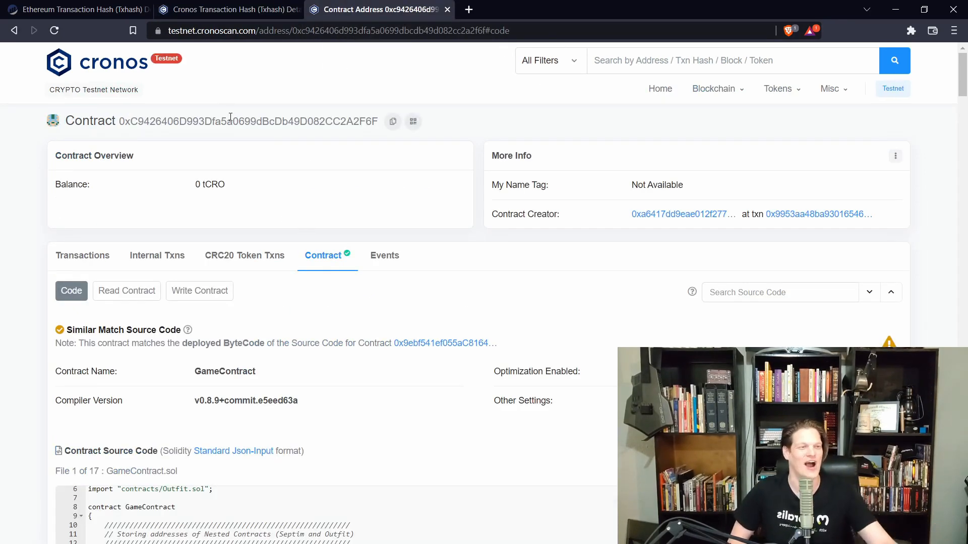
pyautogui.scroll(-3)
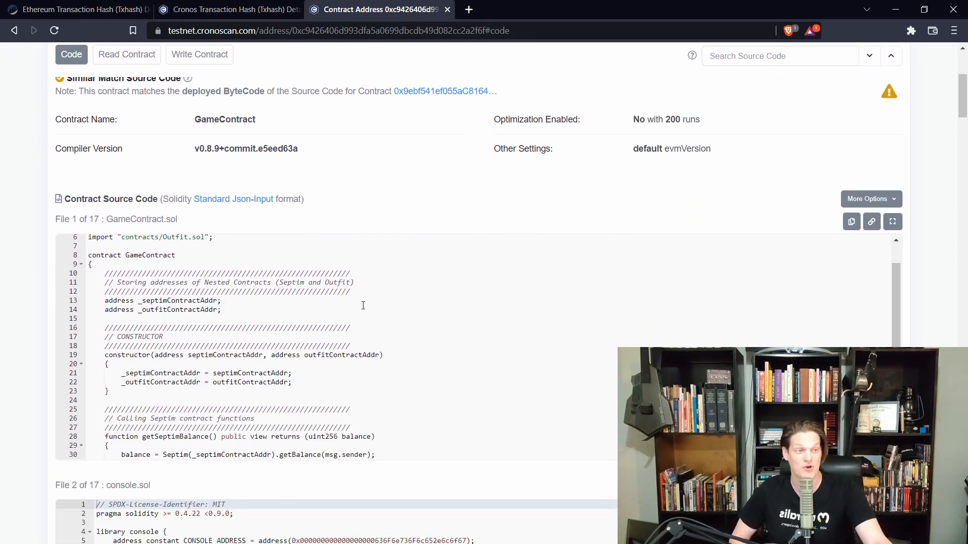
pyautogui.scroll(3)
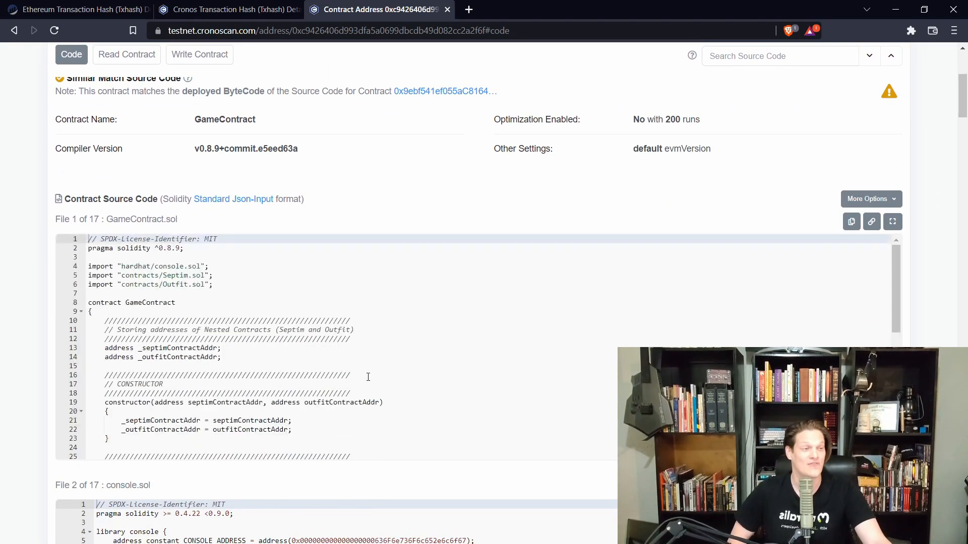
pyautogui.scroll(3)
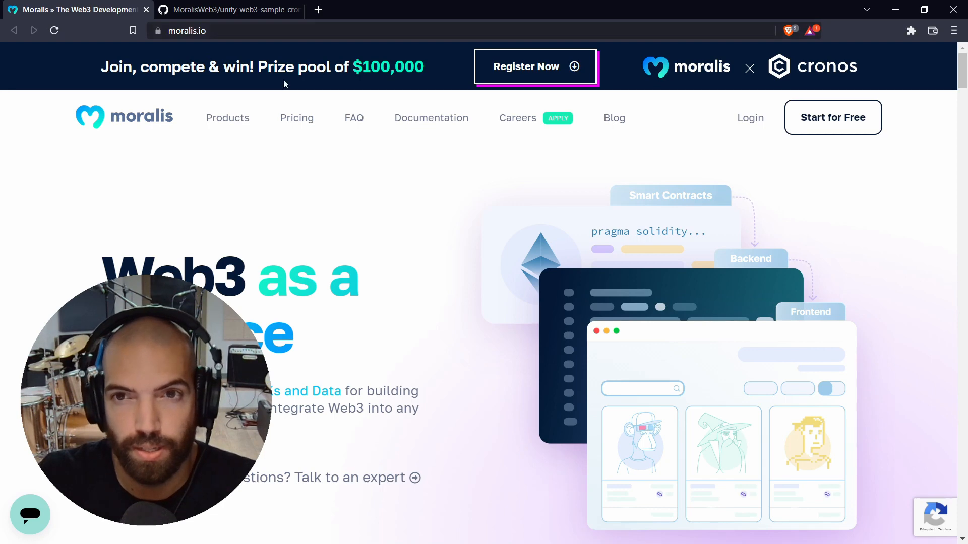
# Log into Moralis with saved credentials, Keep me logged in ticked and reCAPTCHA passed
pyautogui.click(749, 118)
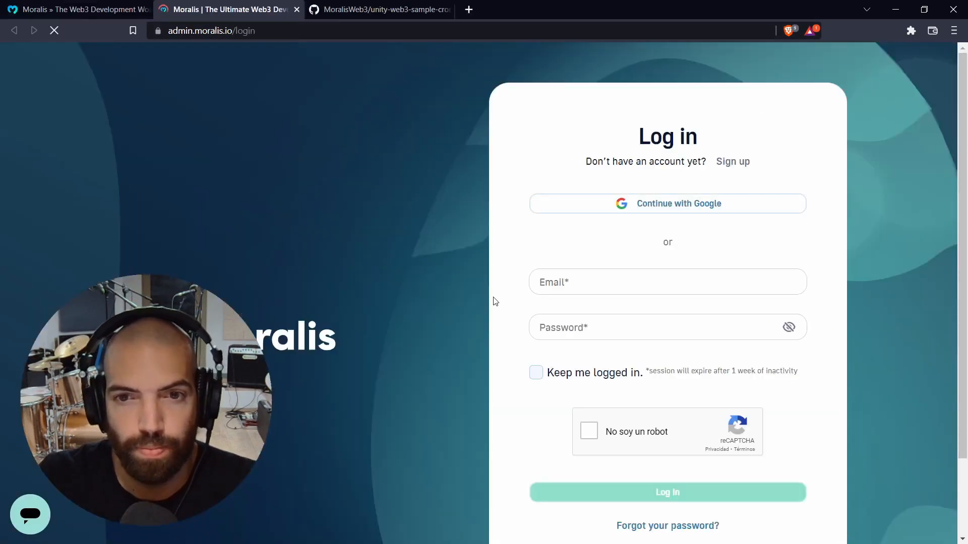
pyautogui.click(667, 282)
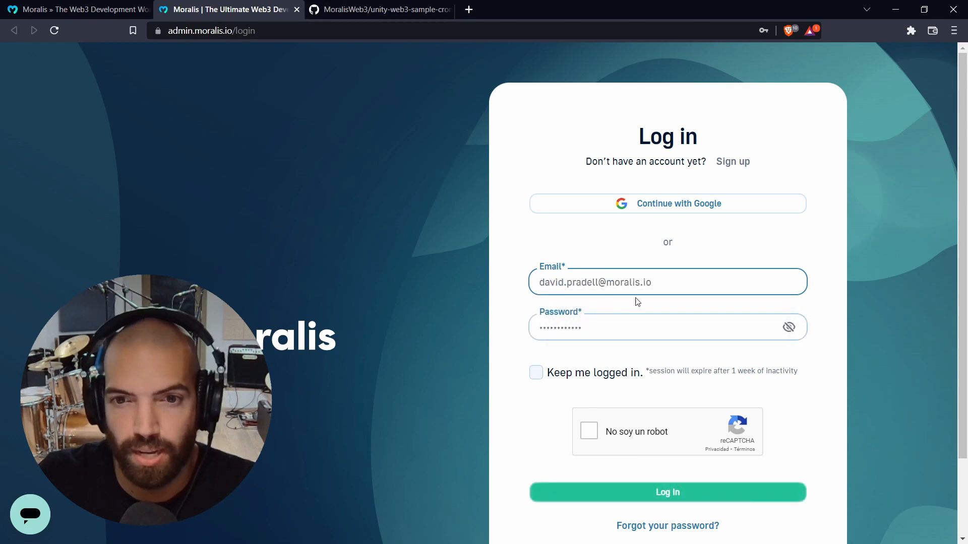
pyautogui.click(536, 373)
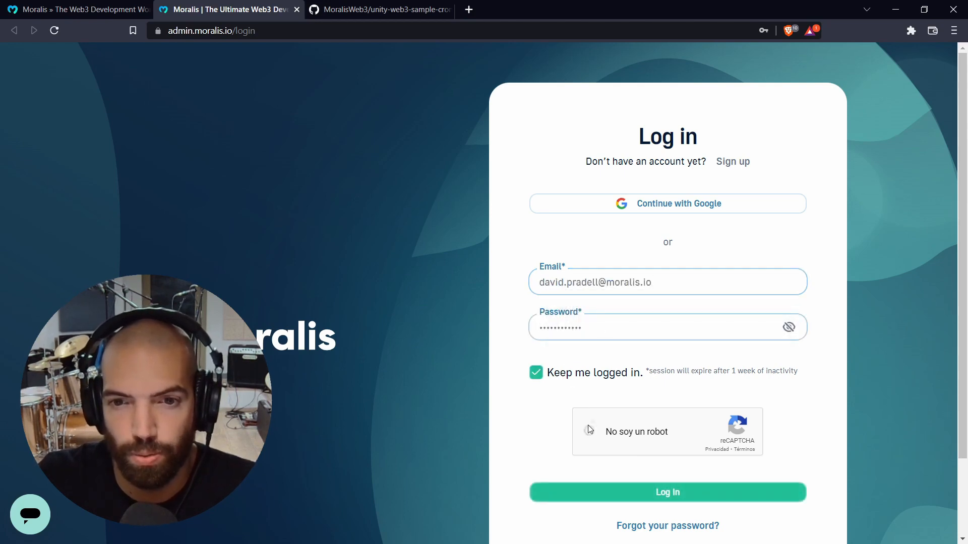
pyautogui.click(666, 492)
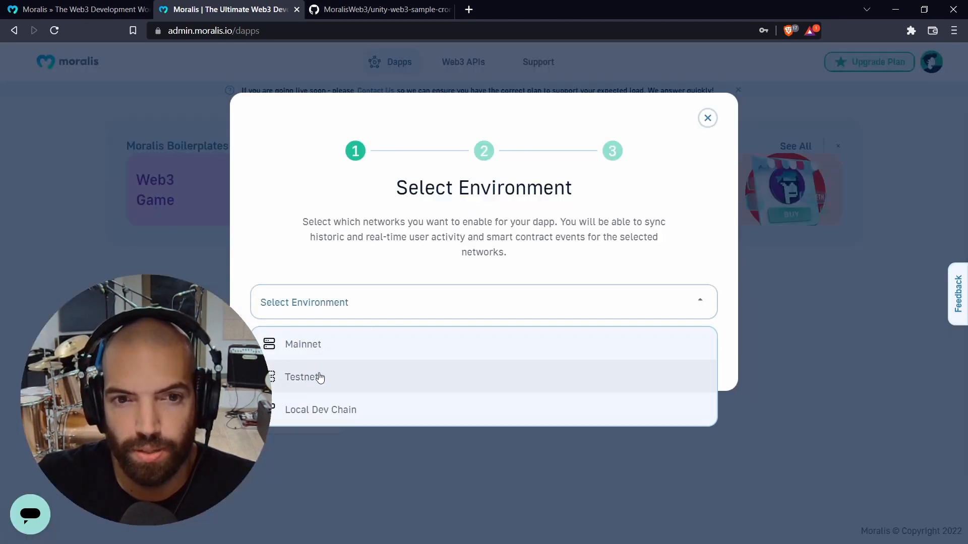
# Choose the Testnet environment with the Cronos testnet network, then proceed to naming
pyautogui.click(303, 377)
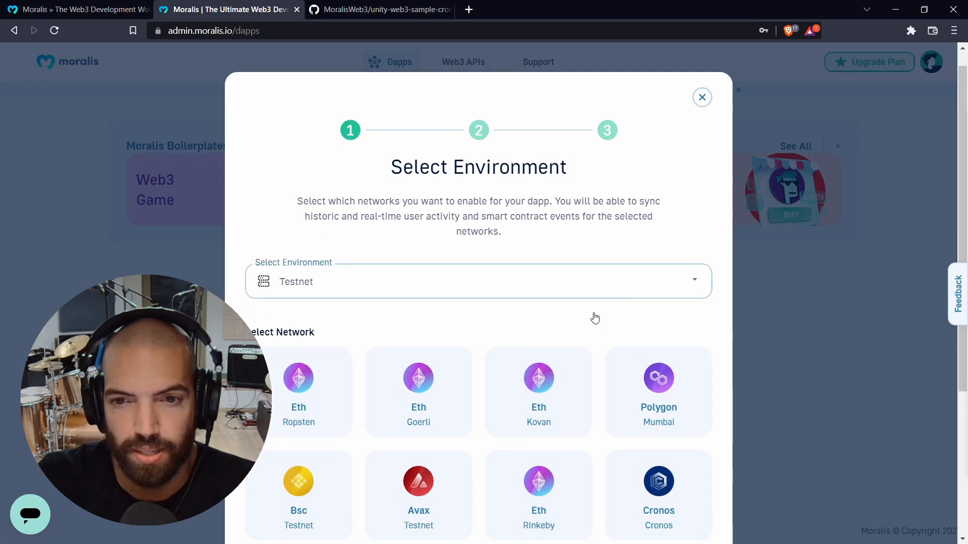
pyautogui.scroll(-3)
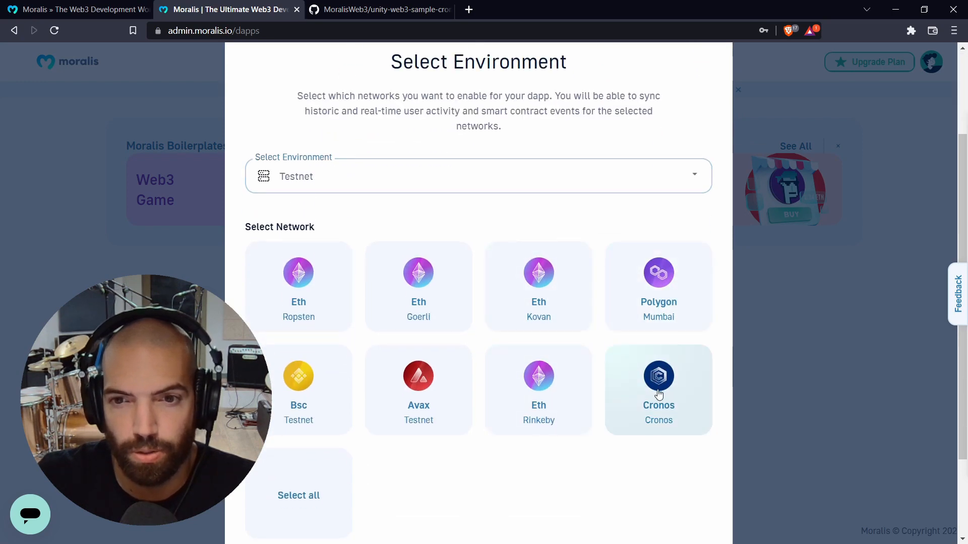
pyautogui.click(657, 389)
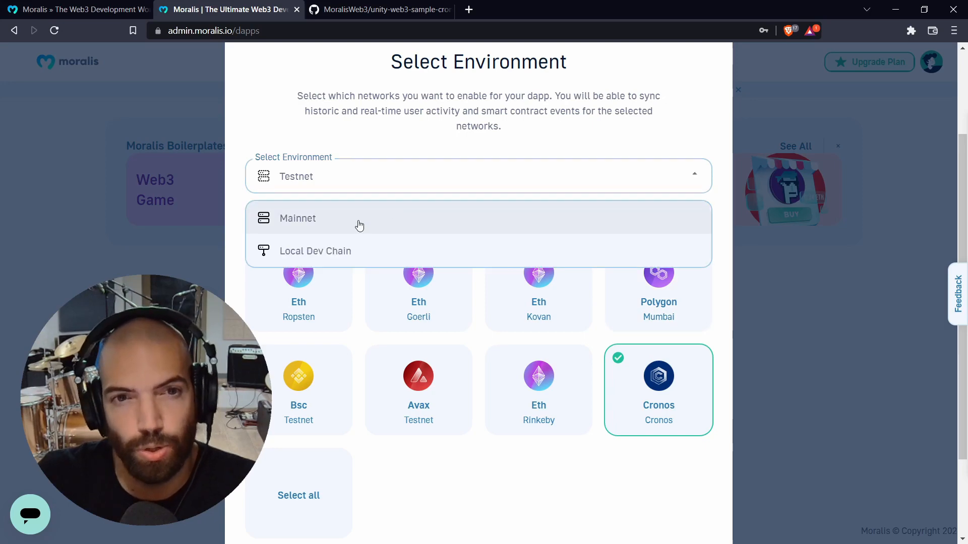
pyautogui.click(298, 217)
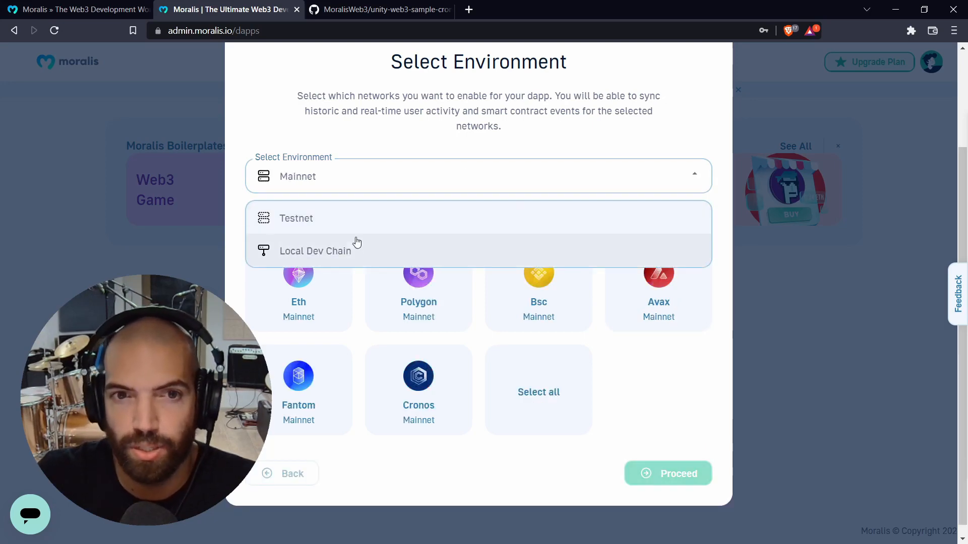
pyautogui.click(296, 218)
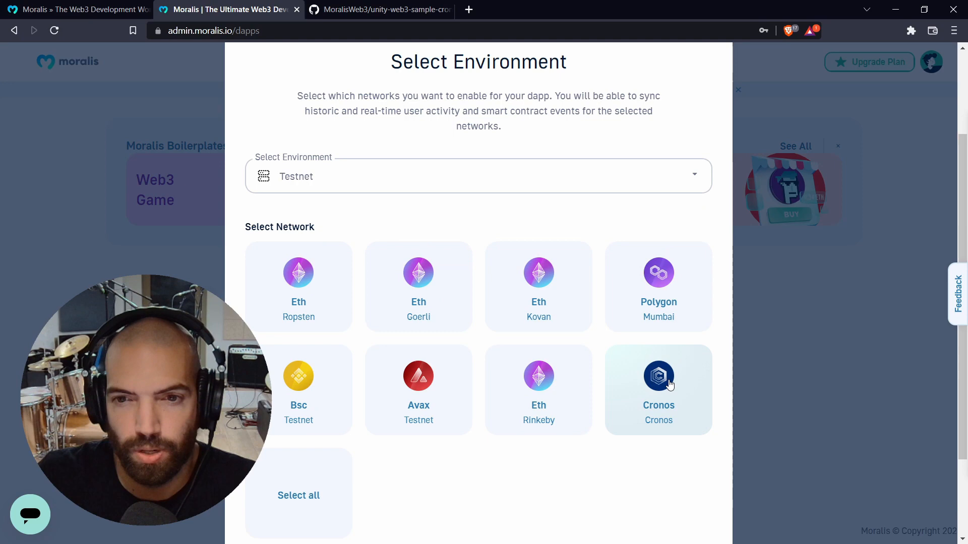
pyautogui.click(658, 389)
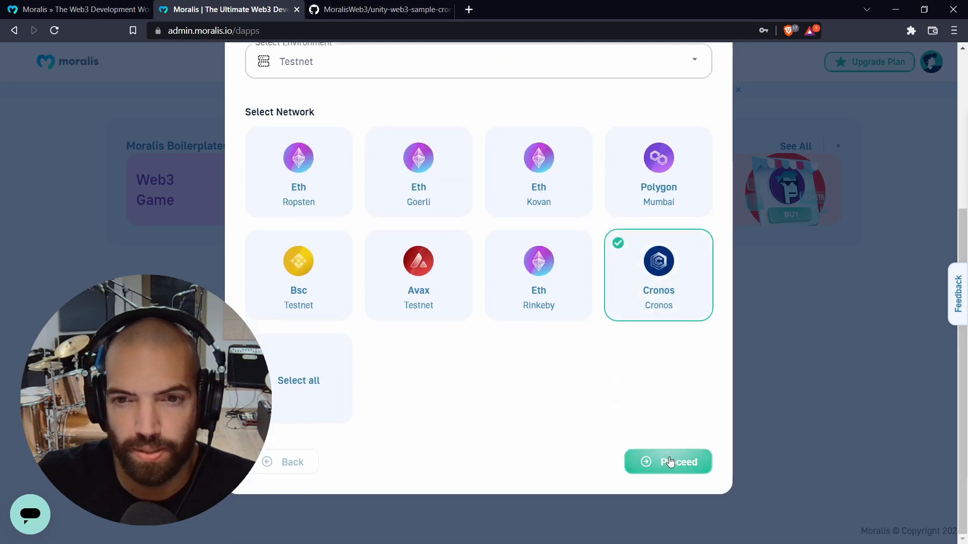
pyautogui.click(667, 462)
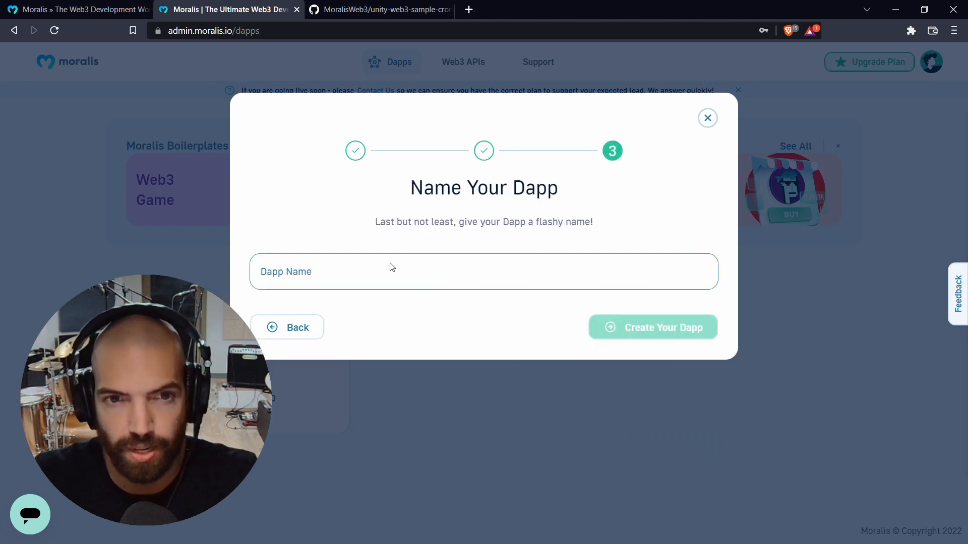
# Name and create the dapp 'test-dapp', then view it in the Dapps list
pyautogui.write('test-')
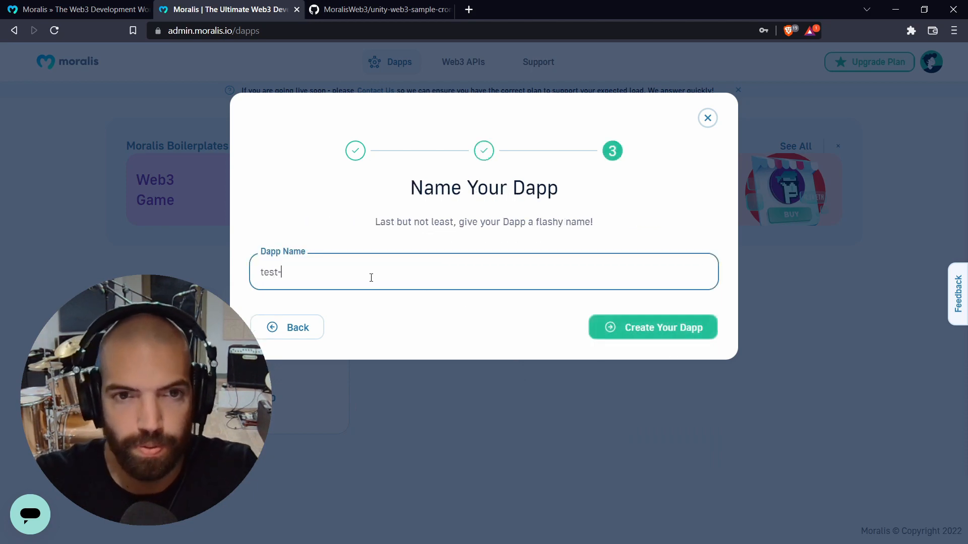
pyautogui.write('dapp')
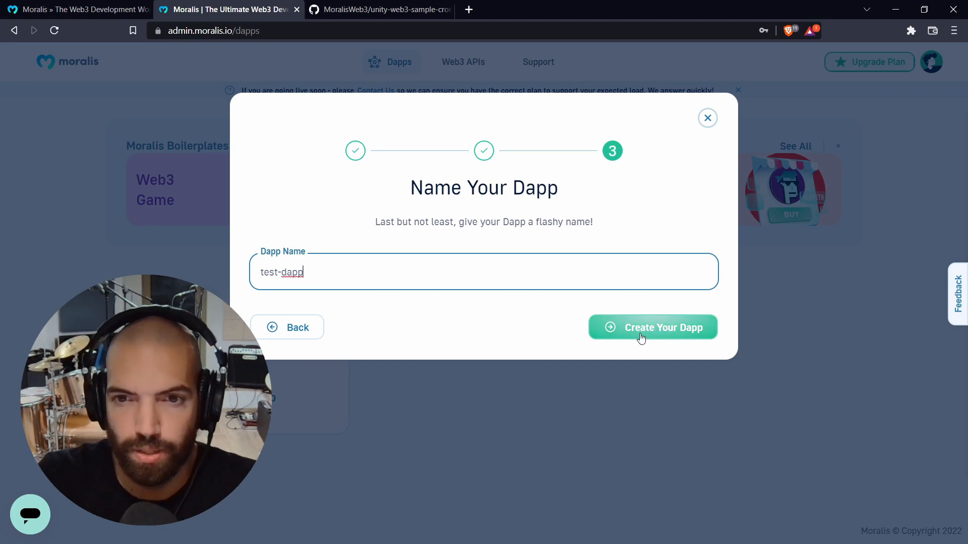
pyautogui.click(652, 327)
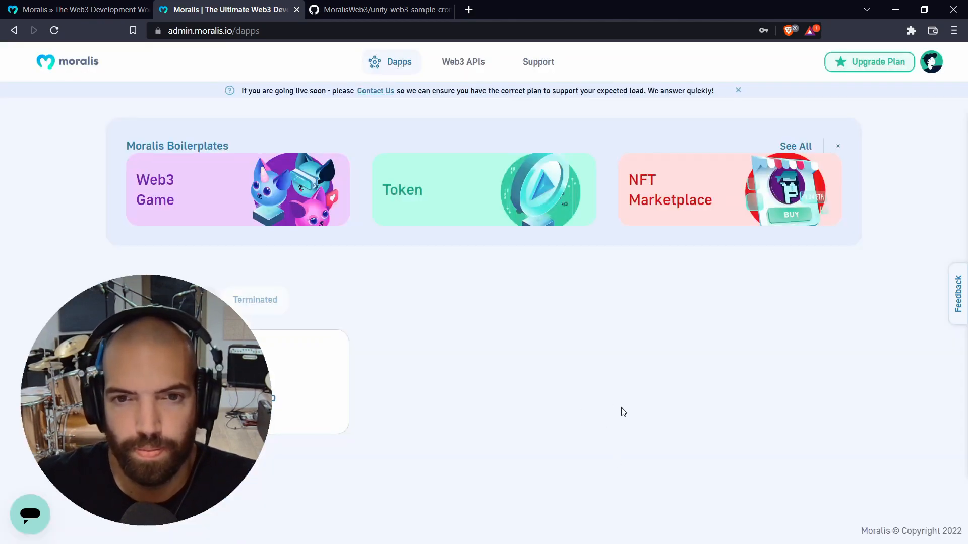
pyautogui.click(54, 30)
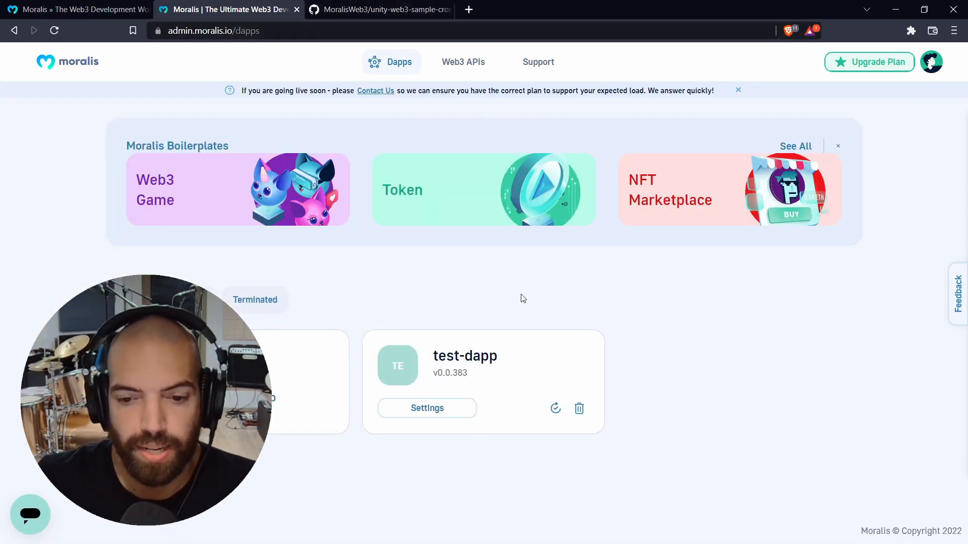
pyautogui.moveTo(462, 61)
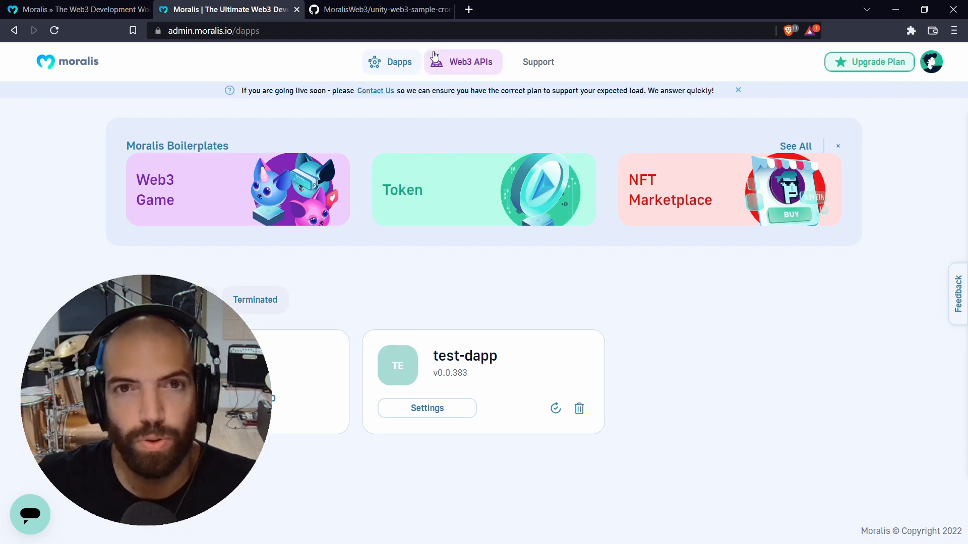
pyautogui.moveTo(379, 9)
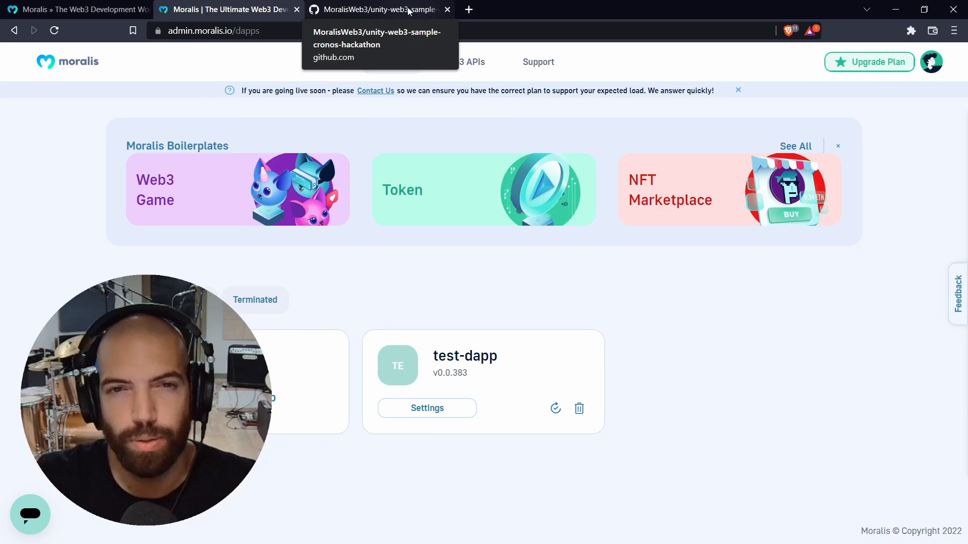
# Browse the unity-web3-sample-cronos-hackathon repo and README, then view its Code options
pyautogui.click(377, 9)
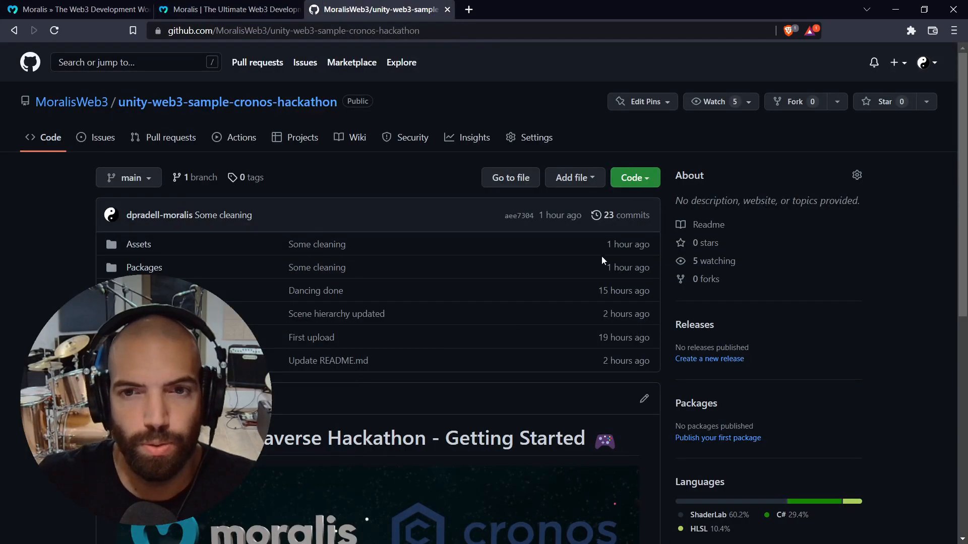
pyautogui.scroll(-3)
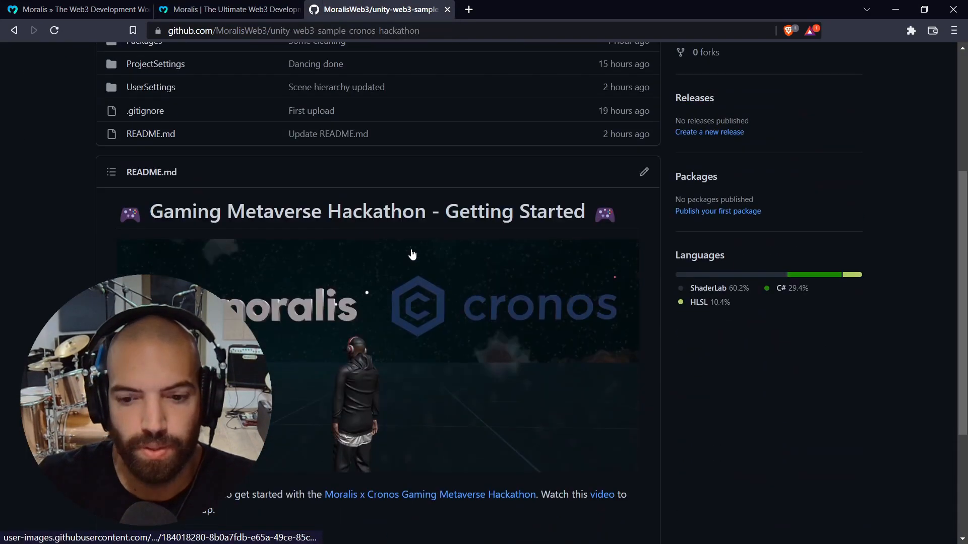
pyautogui.scroll(3)
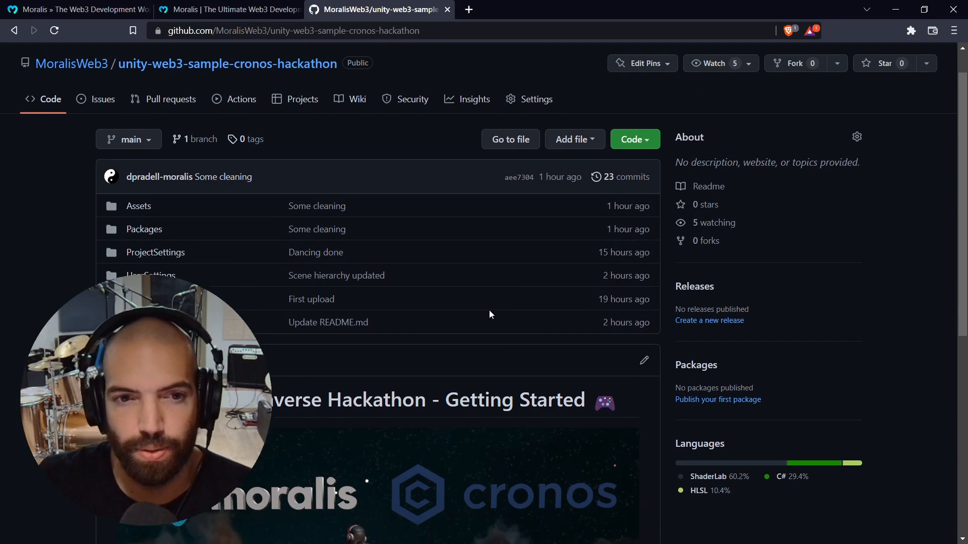
pyautogui.scroll(3)
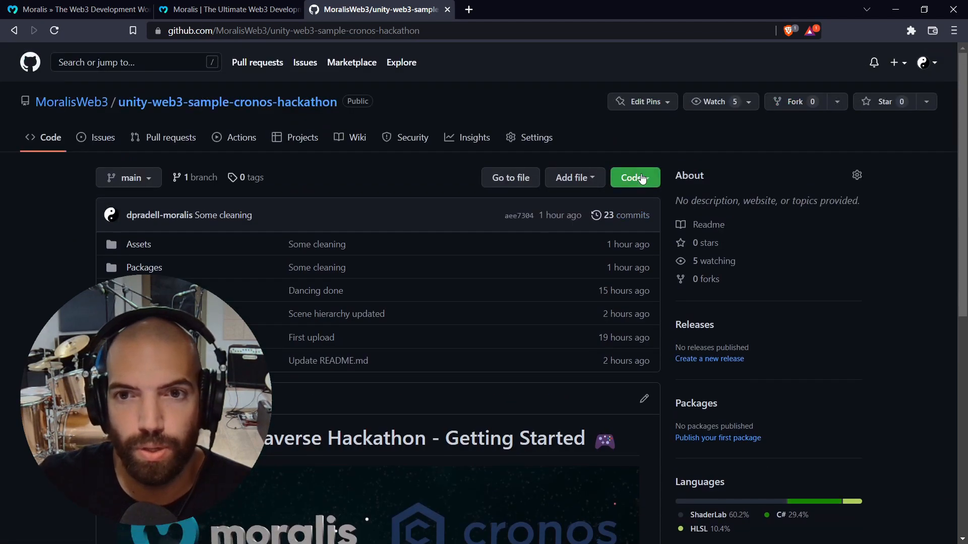
pyautogui.click(634, 178)
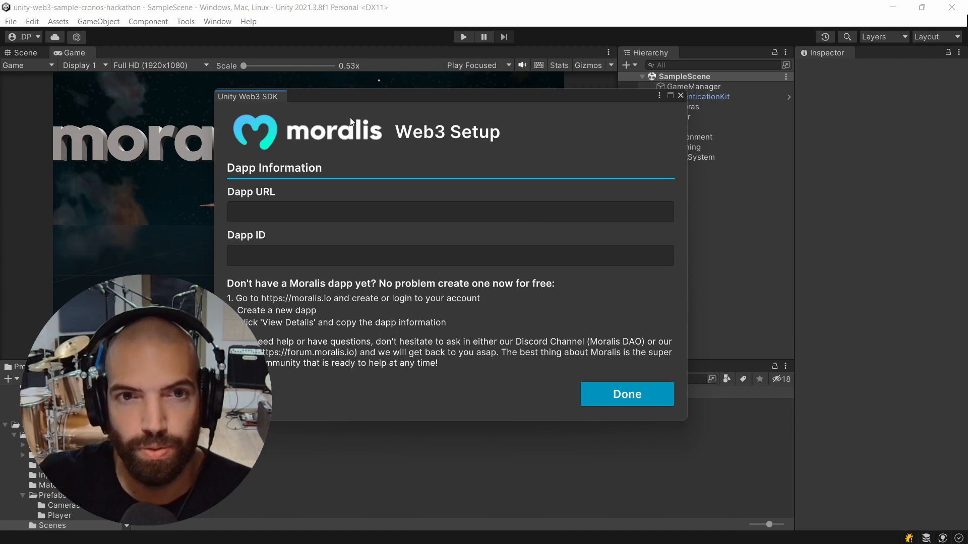
# Close the empty Web3 Setup and reopen it from Tools > Moralis Web3 Unity SDK
pyautogui.click(627, 393)
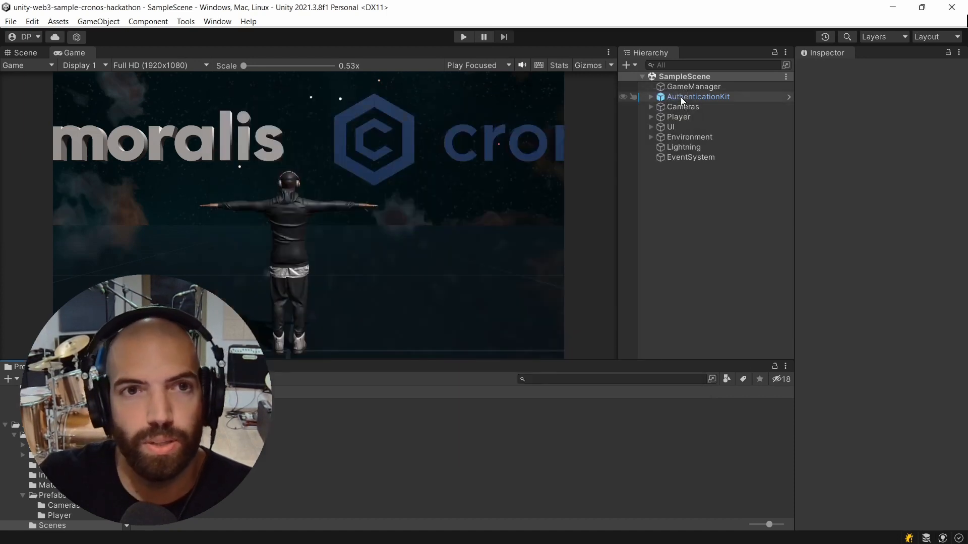
pyautogui.click(217, 21)
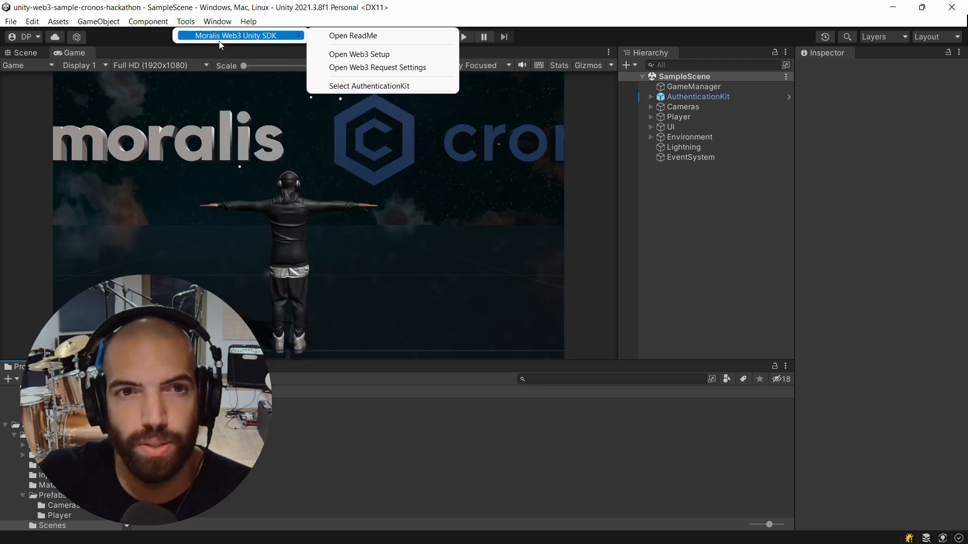
pyautogui.click(358, 55)
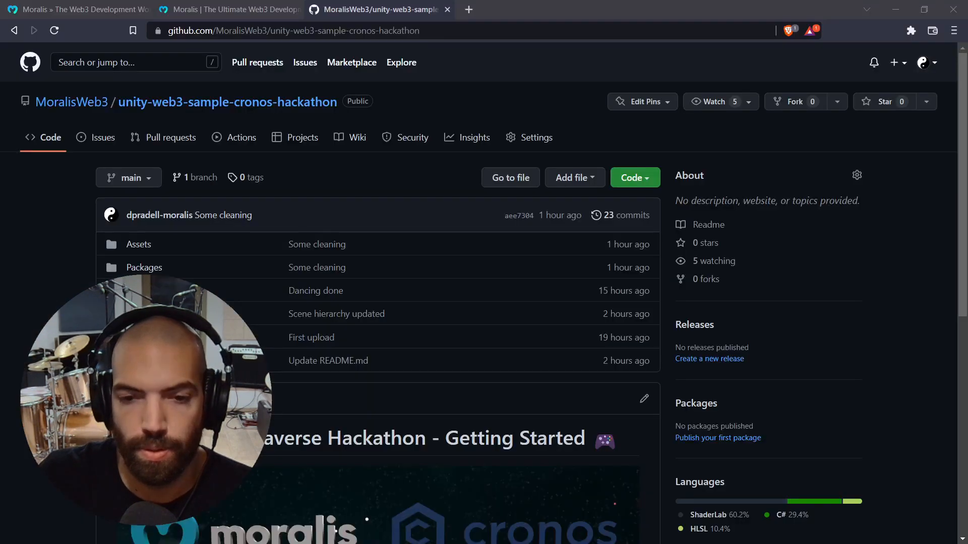
pyautogui.click(228, 9)
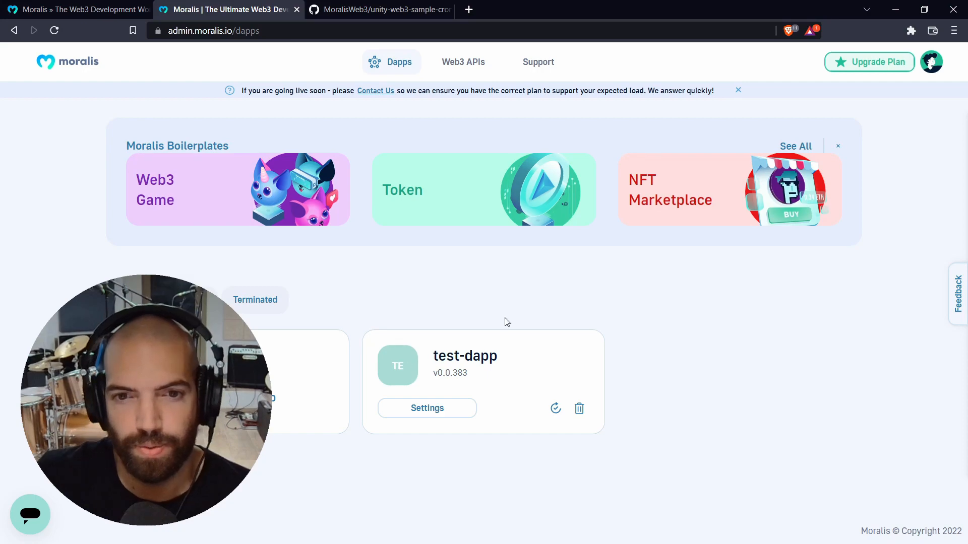
pyautogui.click(465, 355)
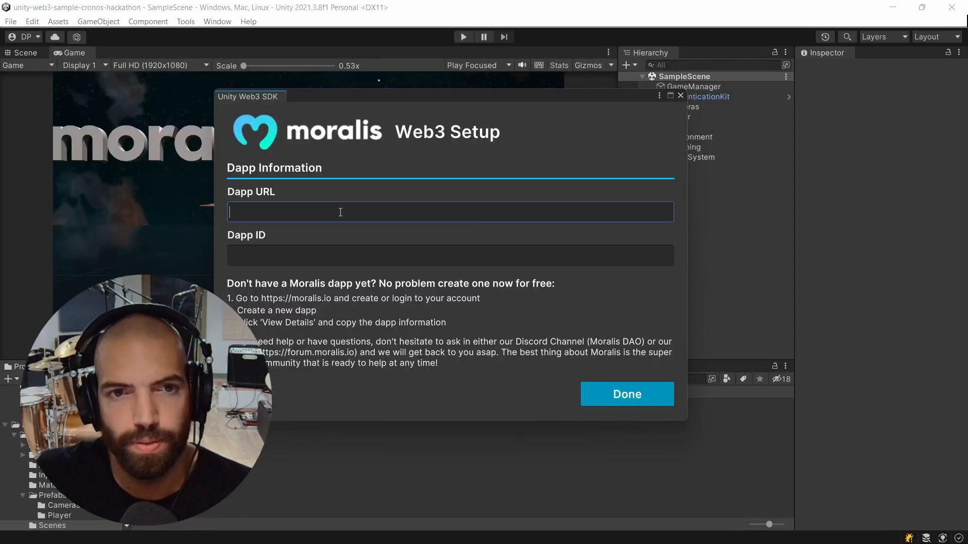
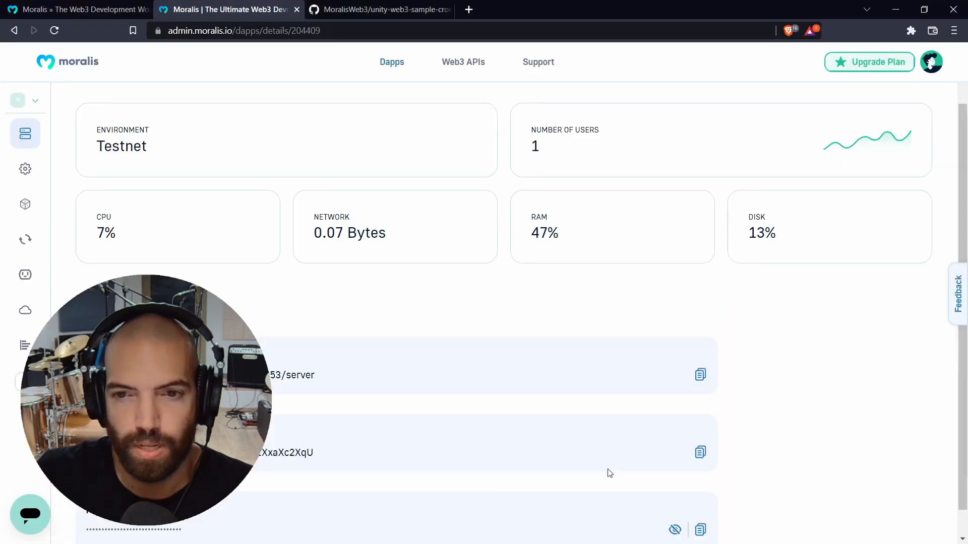
pyautogui.click(700, 451)
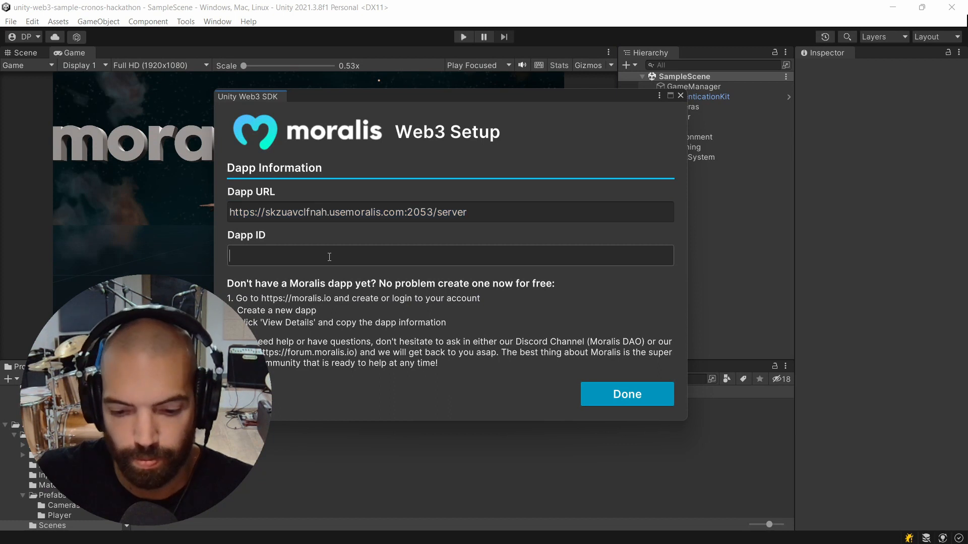
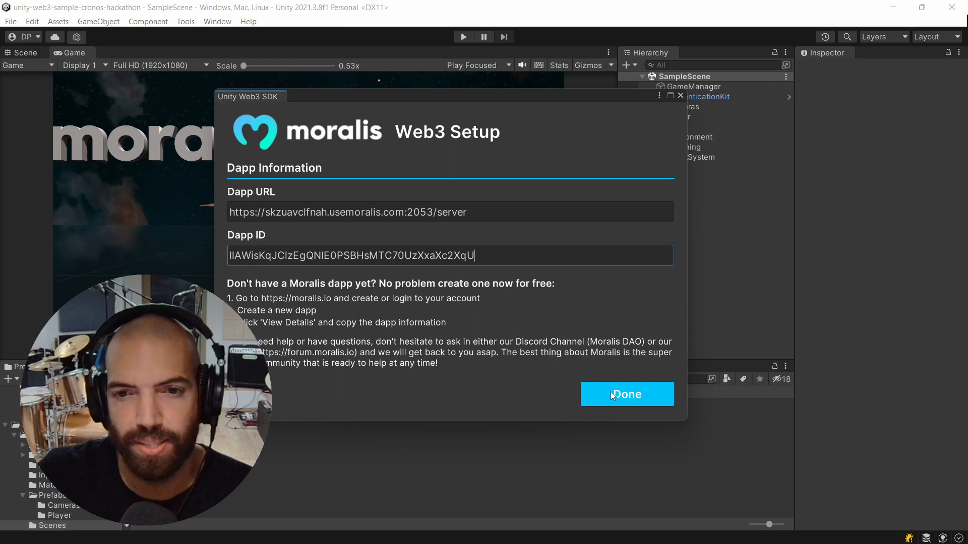
pyautogui.click(627, 394)
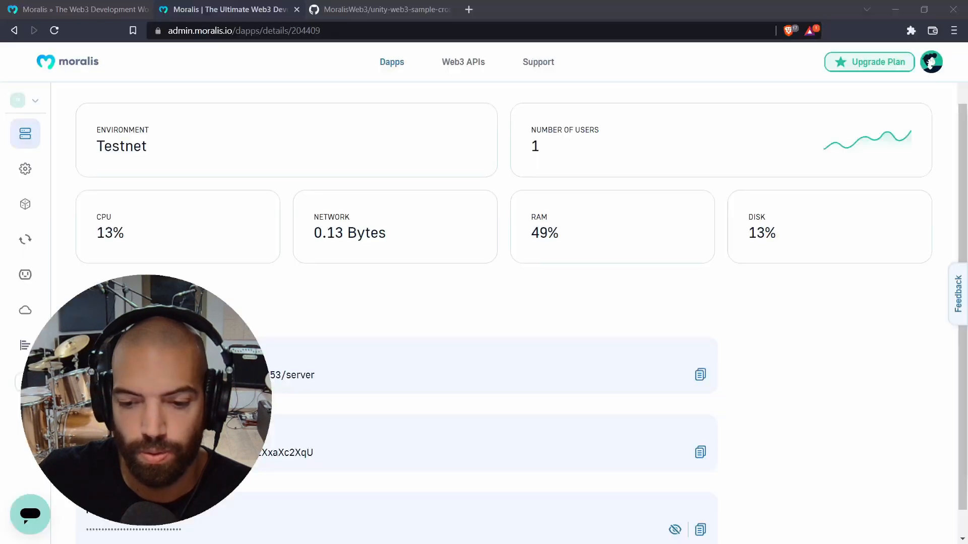
# Copy the HTTPS clone address of the web3-unity-sdk repository on GitHub
pyautogui.click(380, 9)
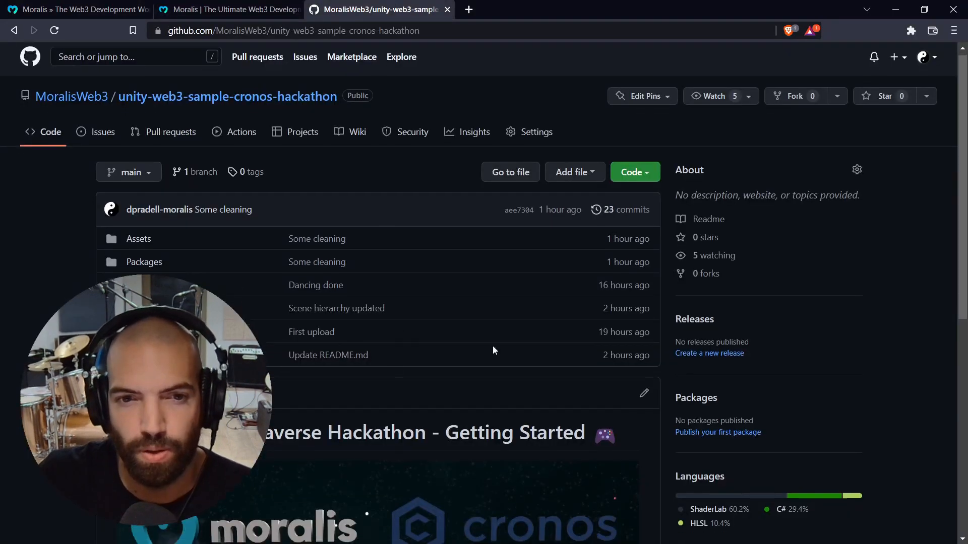
pyautogui.scroll(-3)
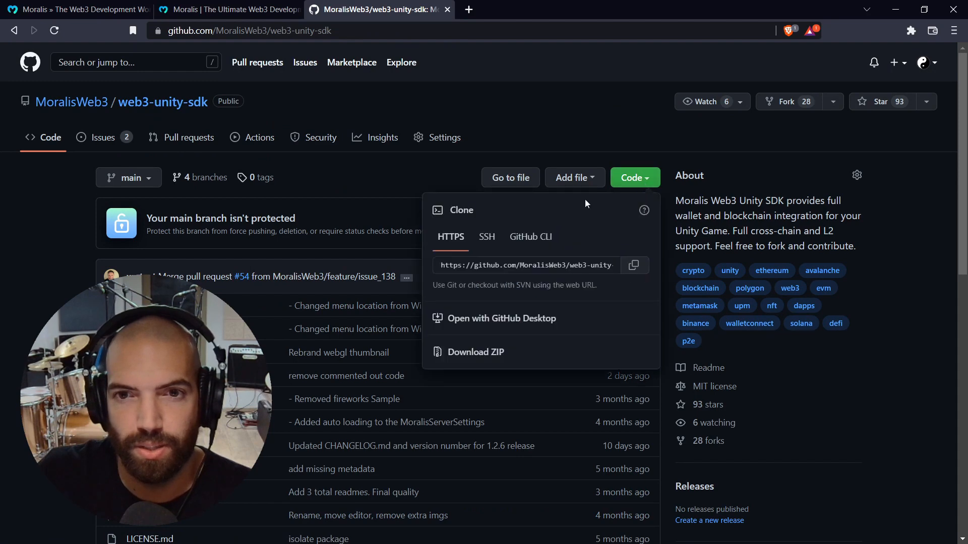
pyautogui.moveTo(610, 266)
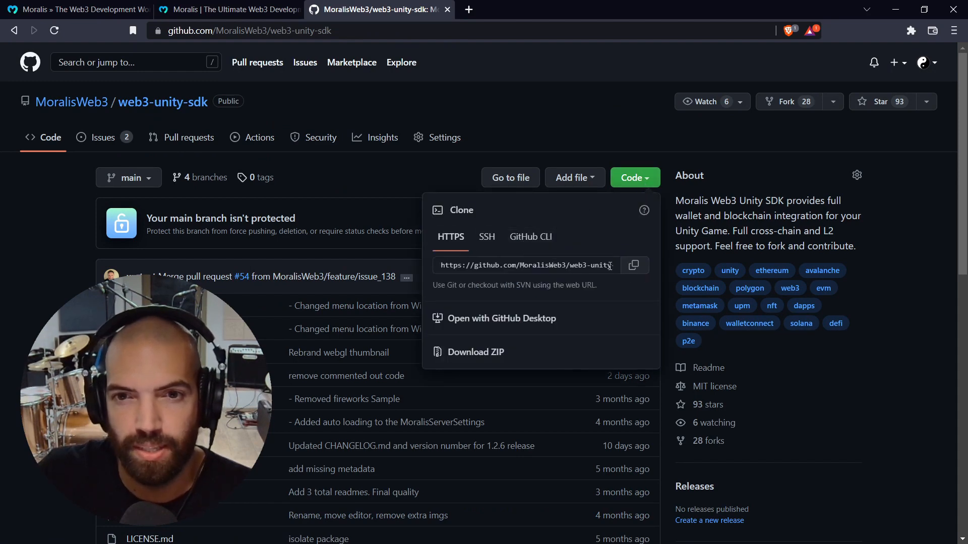
pyautogui.click(635, 266)
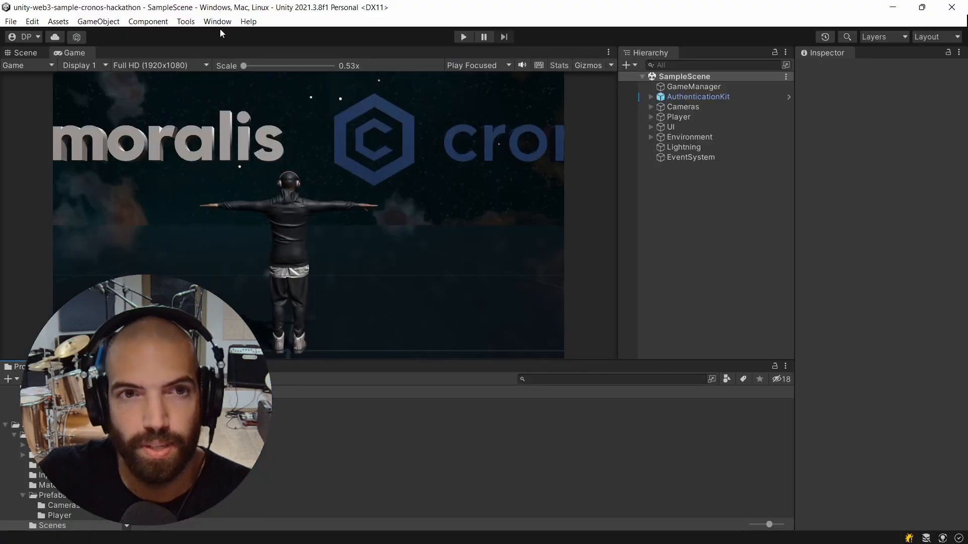
# Check Moralis Web3 Unity SDK 1.2.6 details in Package Manager without adding packages, then close it
pyautogui.click(216, 21)
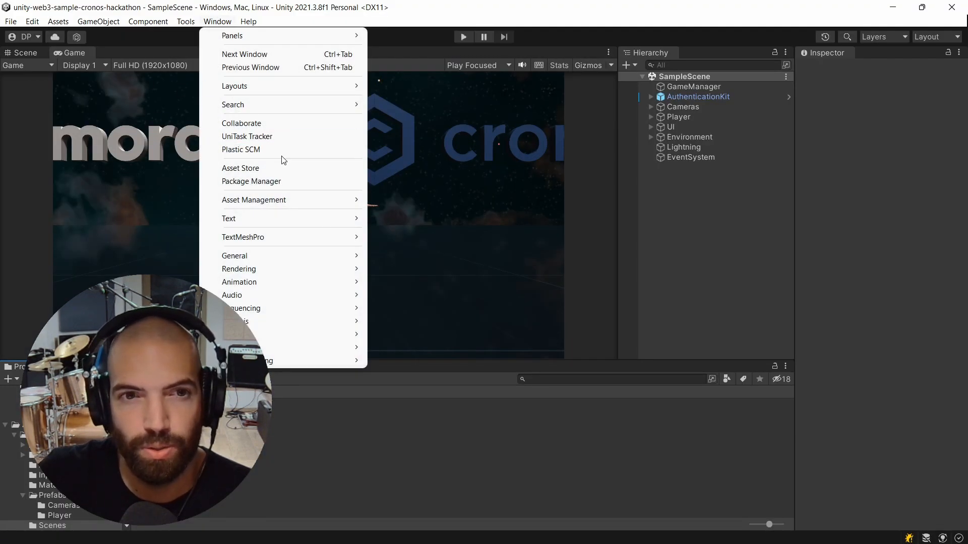
pyautogui.click(251, 181)
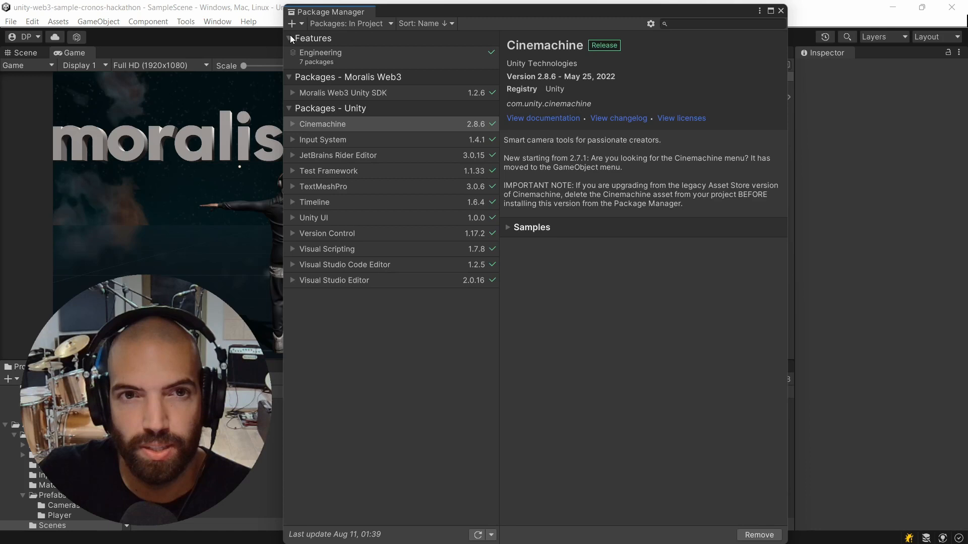
pyautogui.click(291, 23)
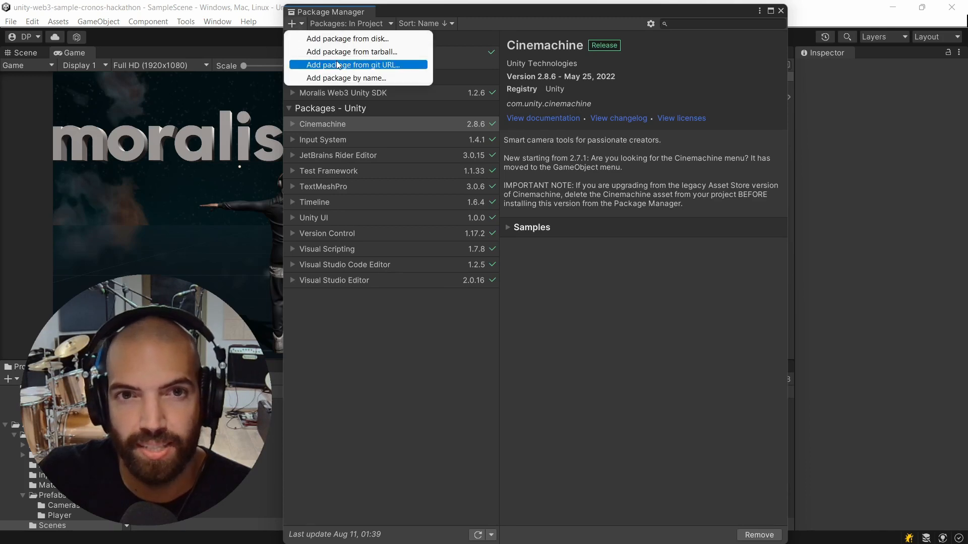
pyautogui.click(352, 64)
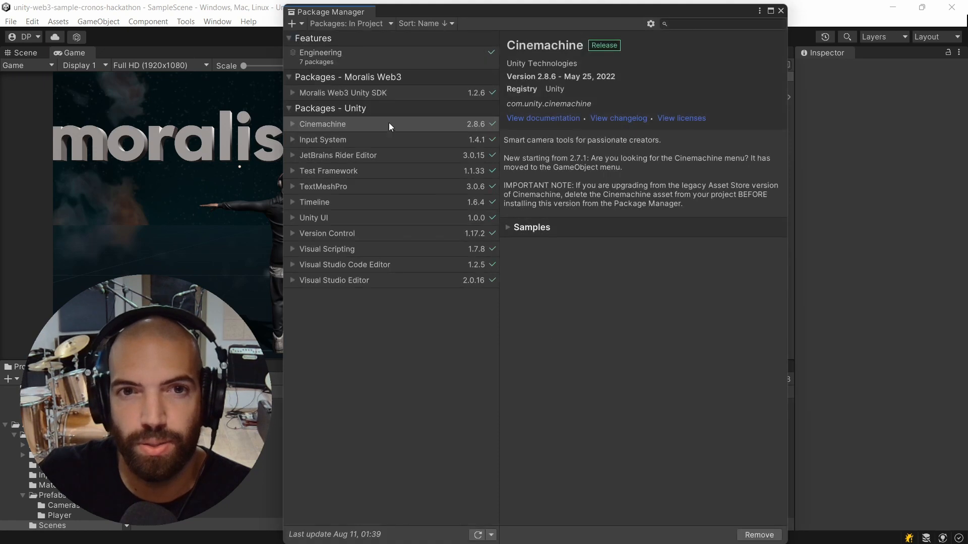
pyautogui.click(344, 92)
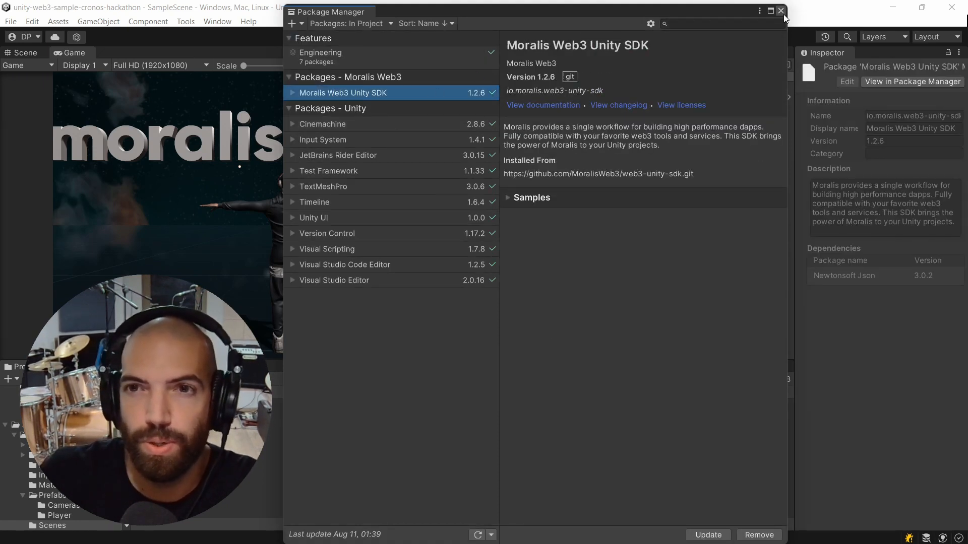
pyautogui.click(780, 11)
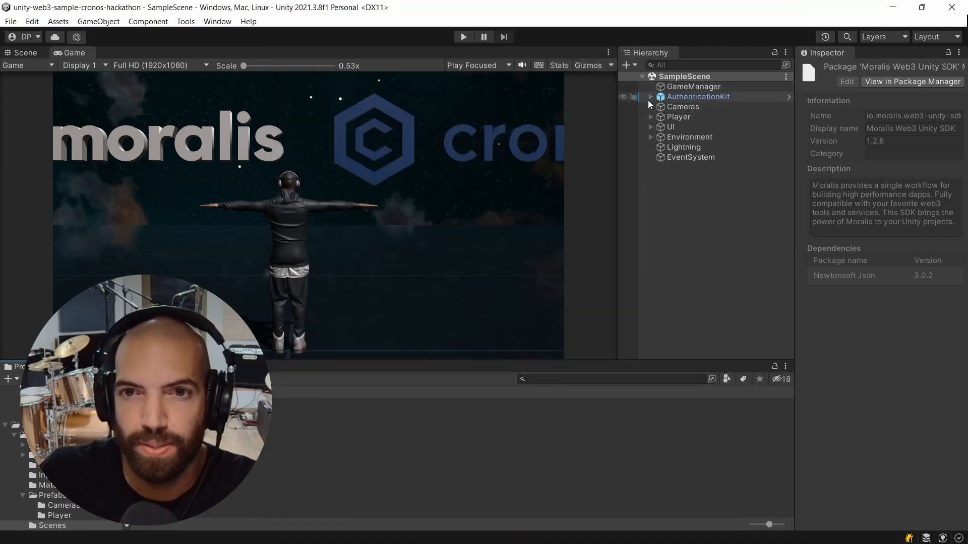
pyautogui.click(651, 96)
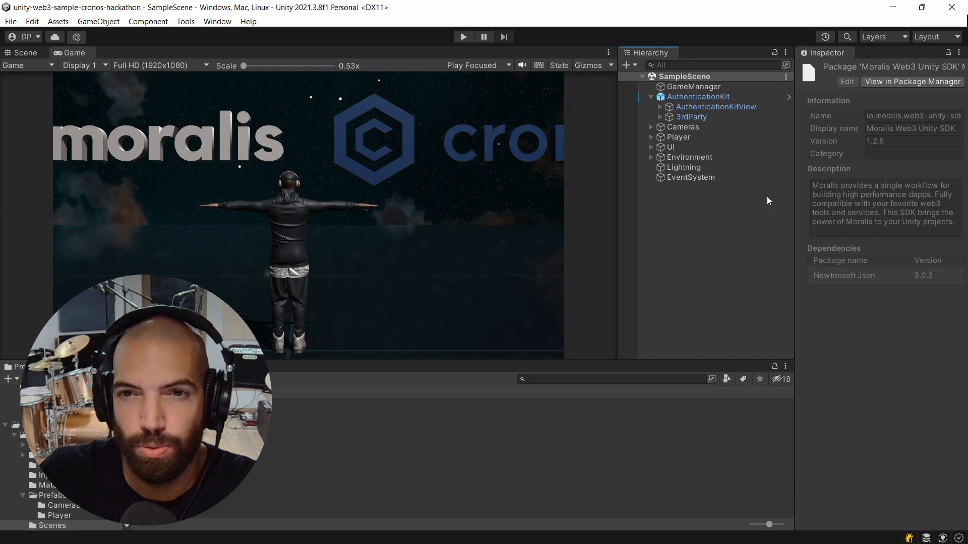
pyautogui.click(698, 97)
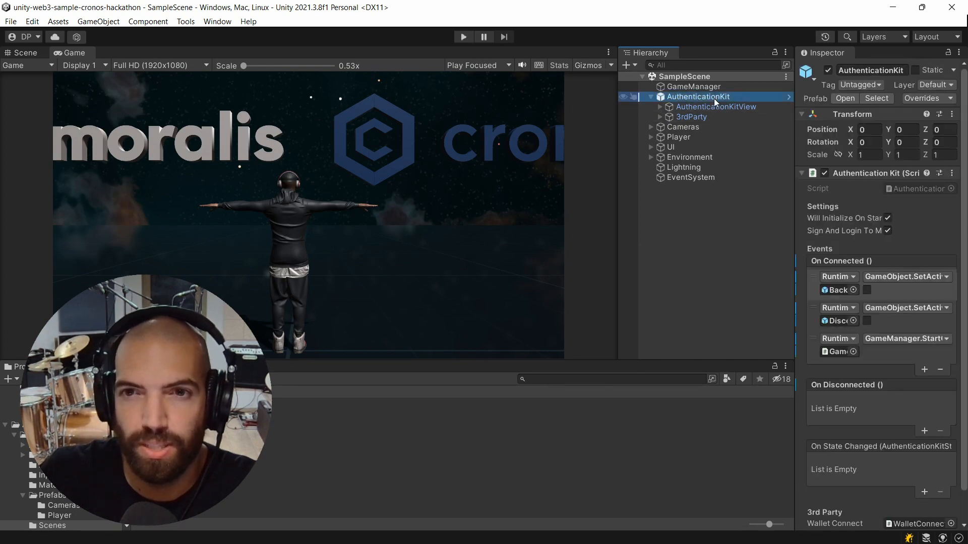
pyautogui.moveTo(683, 146)
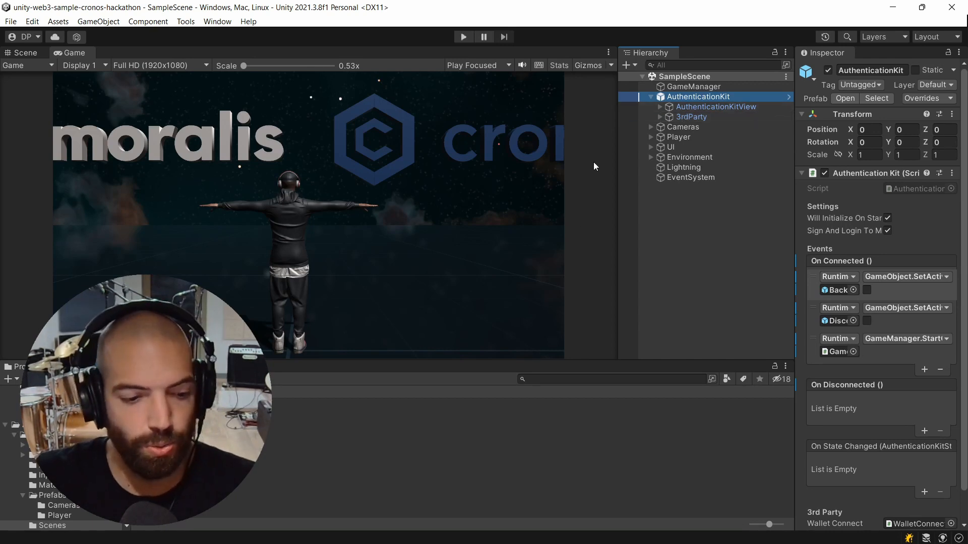
pyautogui.moveTo(536, 60)
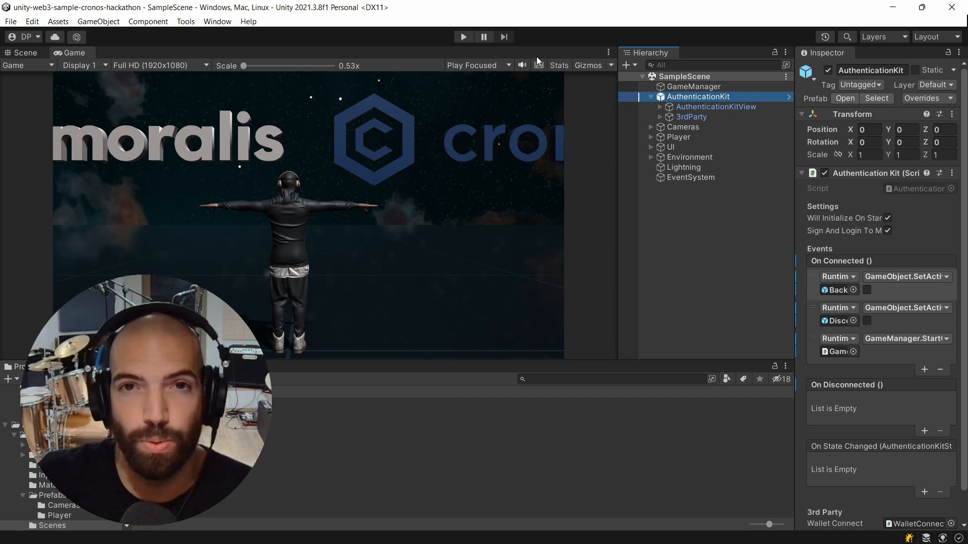
pyautogui.moveTo(515, 116)
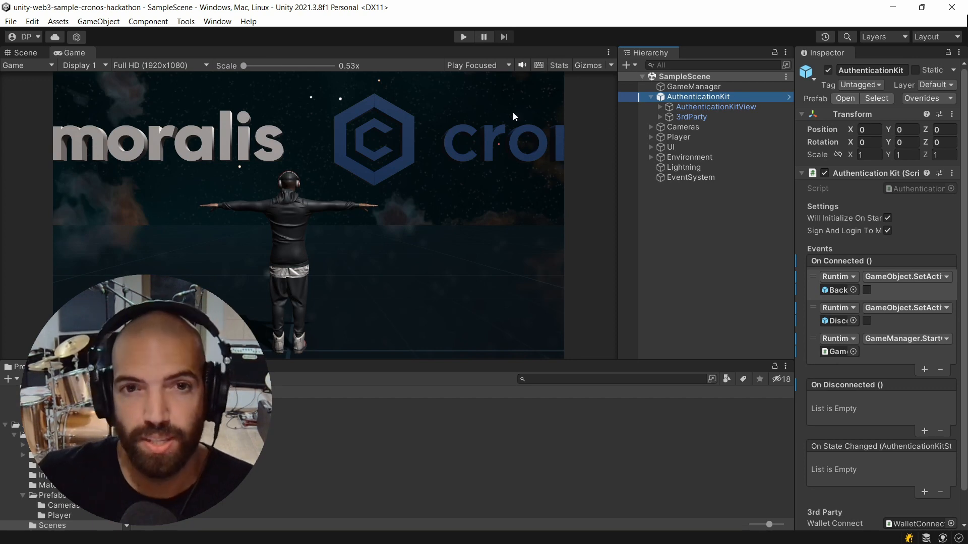
pyautogui.moveTo(632, 218)
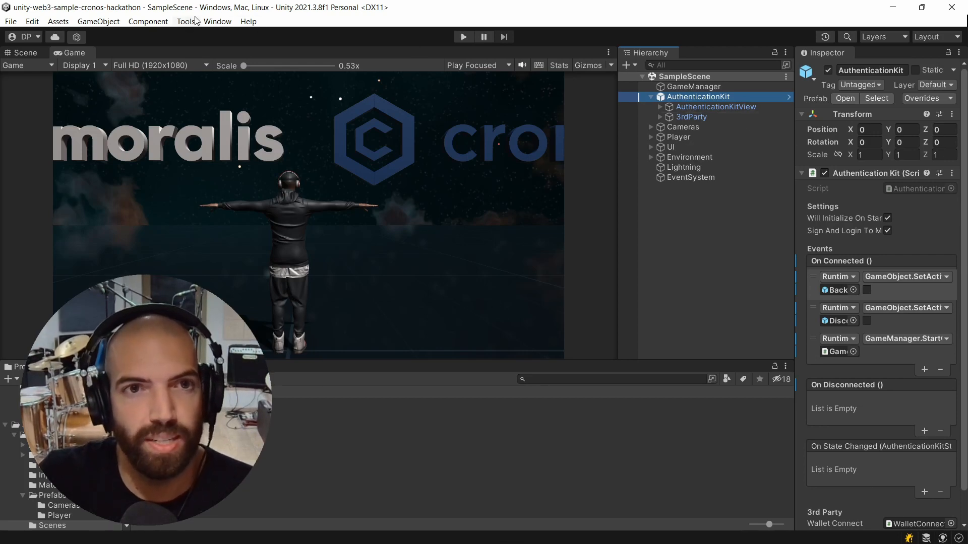
# Select the AuthenticationKit prefab from the Moralis Web3 Unity SDK tools menu
pyautogui.click(185, 21)
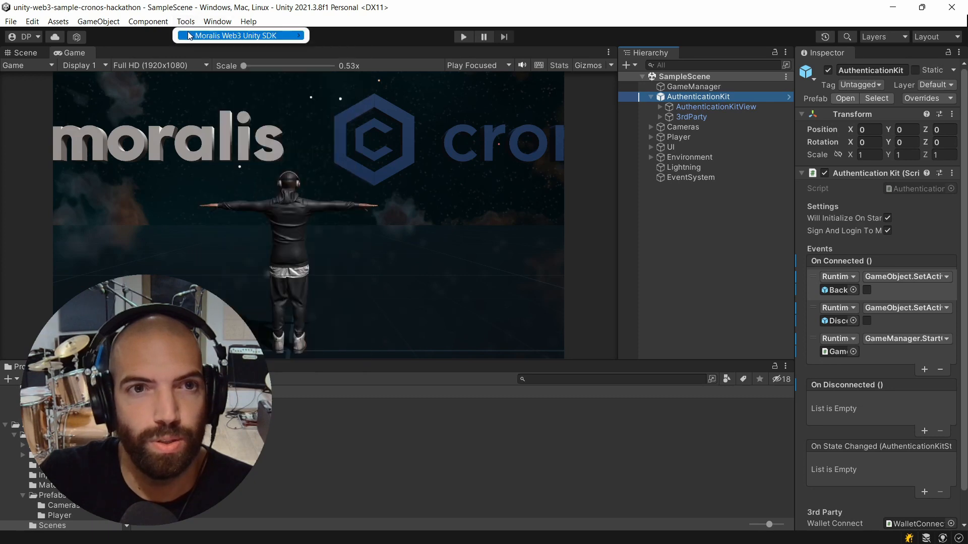
pyautogui.click(240, 35)
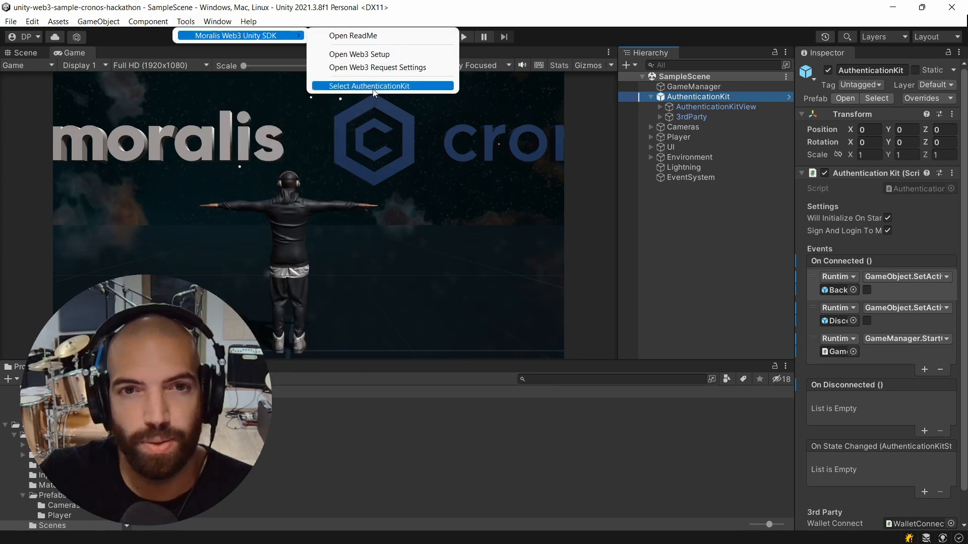
pyautogui.click(368, 86)
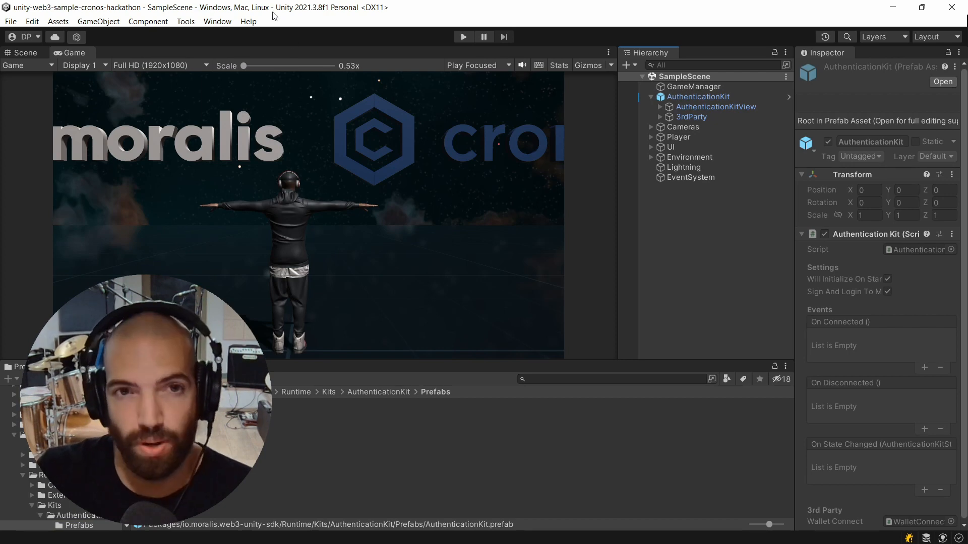
pyautogui.moveTo(465, 162)
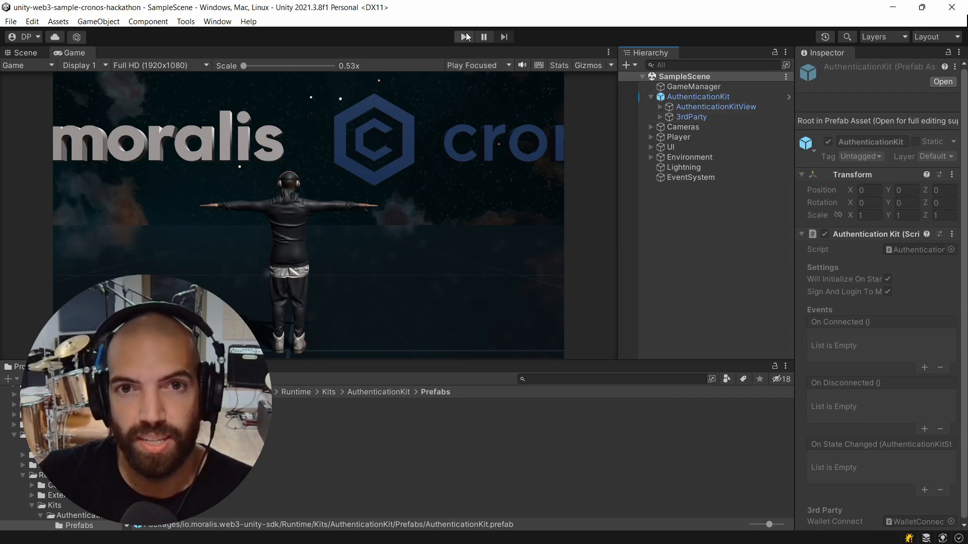
# Play SampleScene and press Connect on the wallet connection screen
pyautogui.click(464, 36)
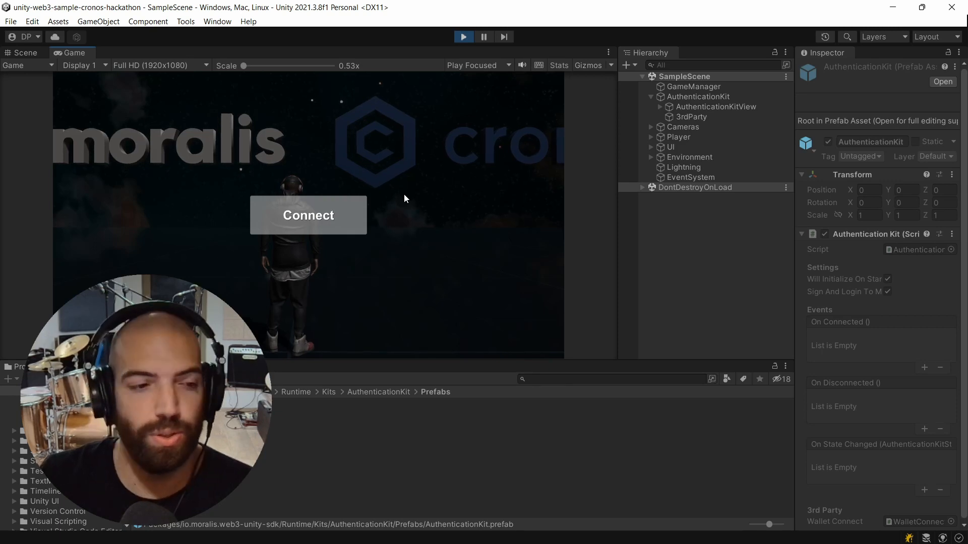
pyautogui.moveTo(429, 206)
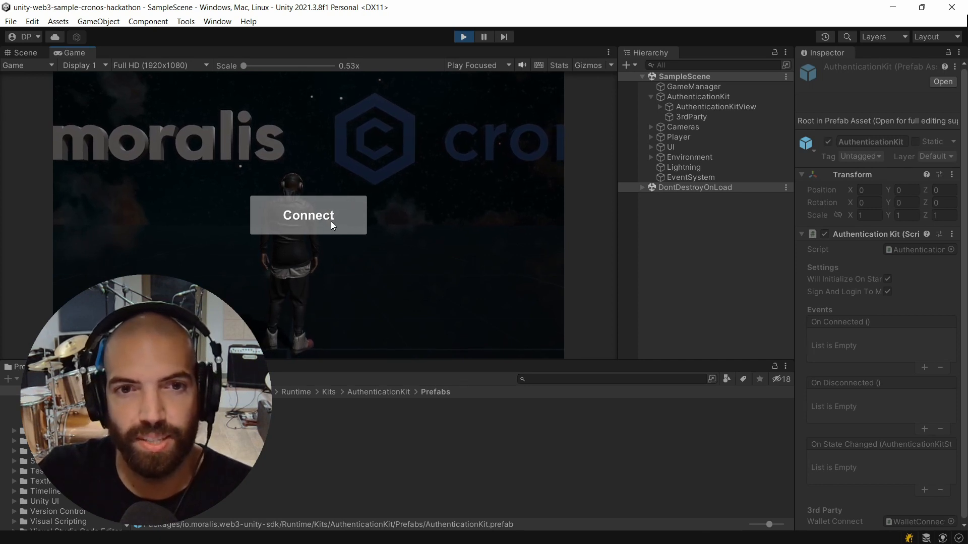
pyautogui.click(308, 215)
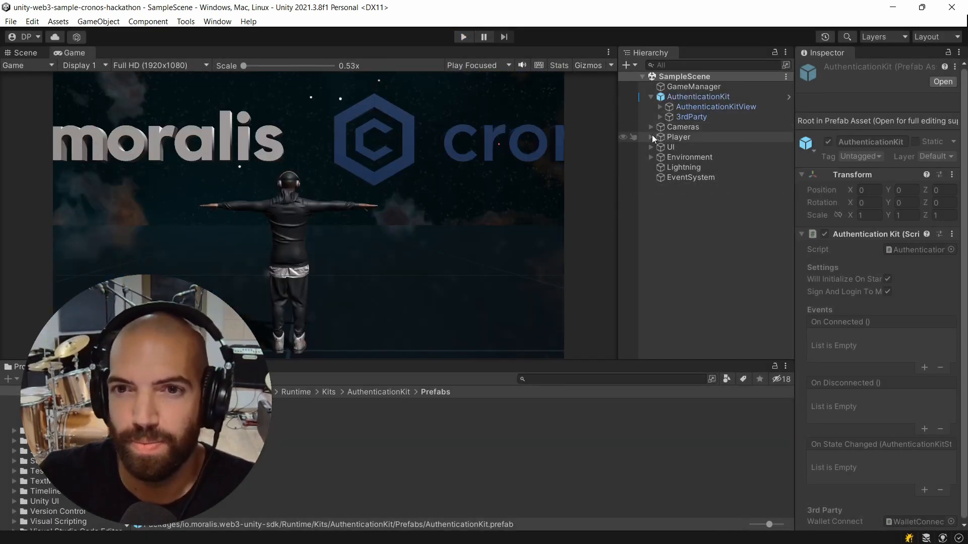
# Expand Player, select AuthenticationKit, and ping GameManager from its On Connected event
pyautogui.click(650, 137)
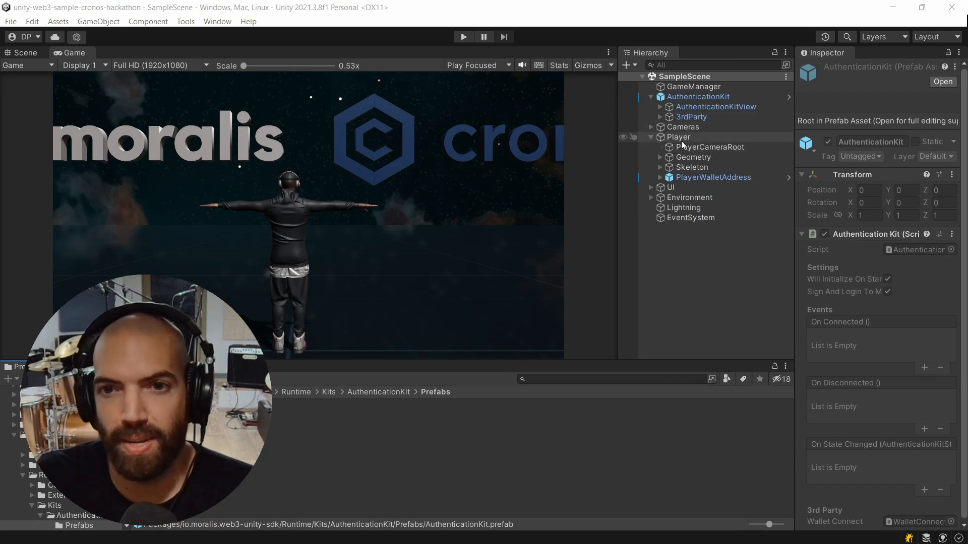
pyautogui.moveTo(456, 116)
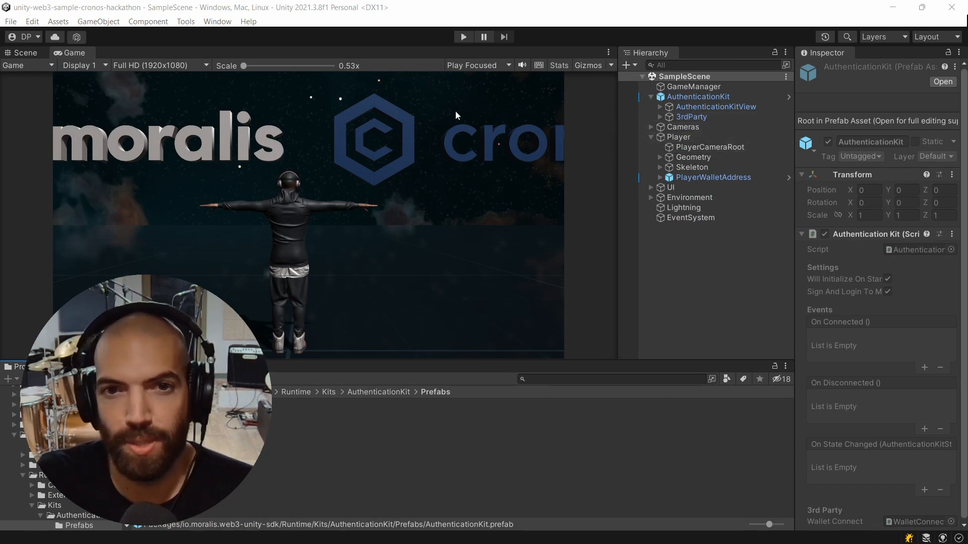
pyautogui.click(697, 97)
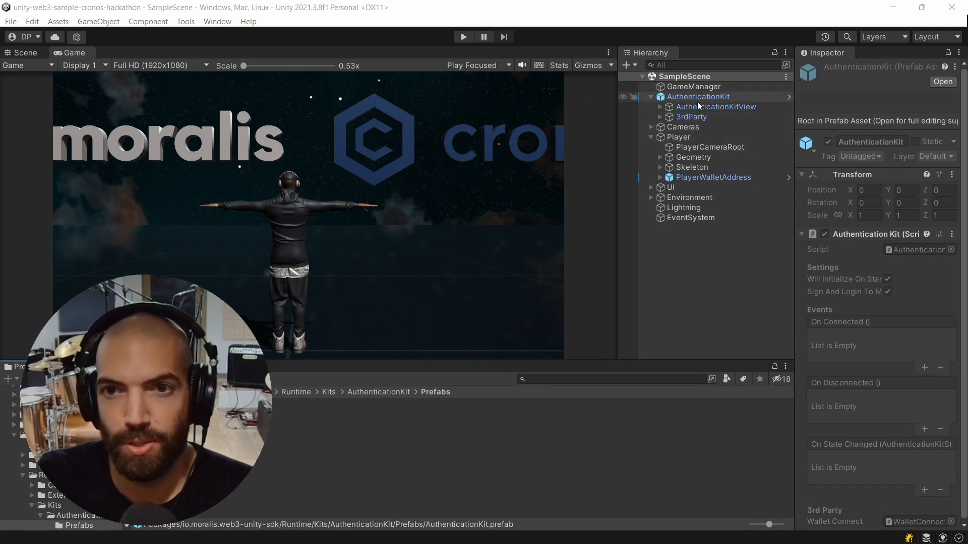
pyautogui.click(697, 96)
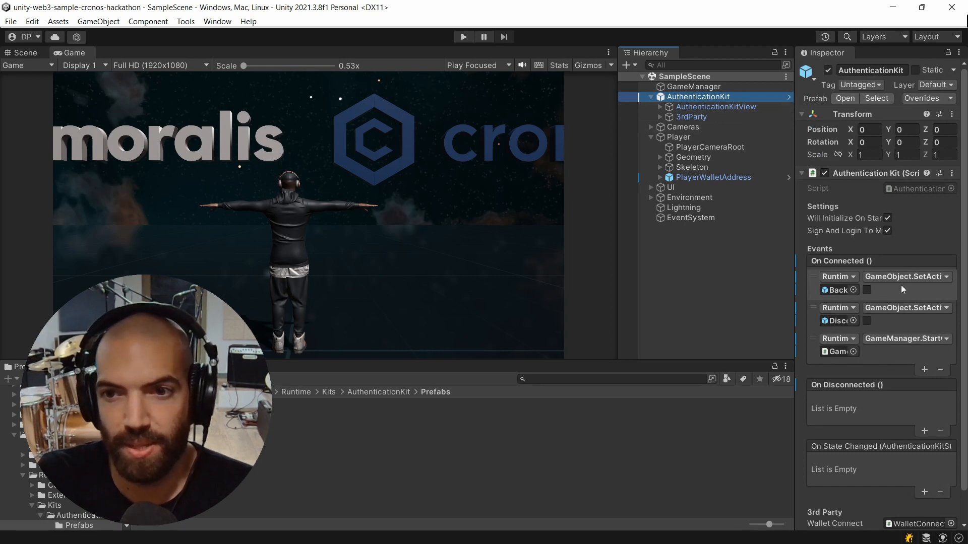
pyautogui.moveTo(897, 363)
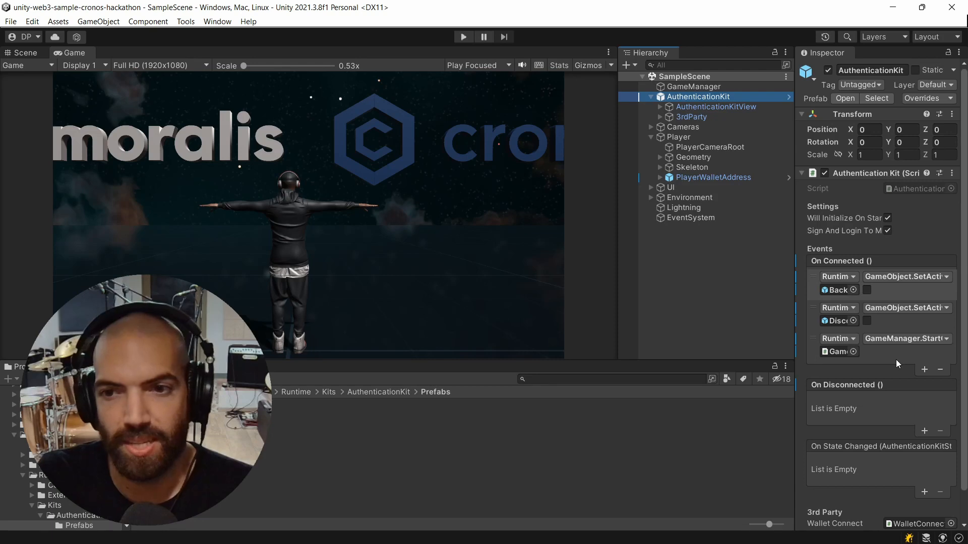
pyautogui.click(695, 86)
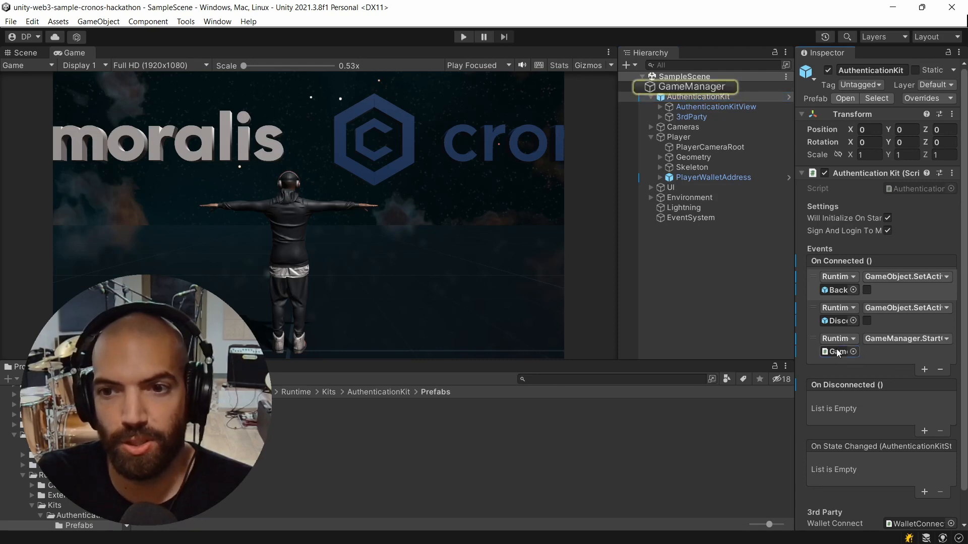
pyautogui.click(693, 87)
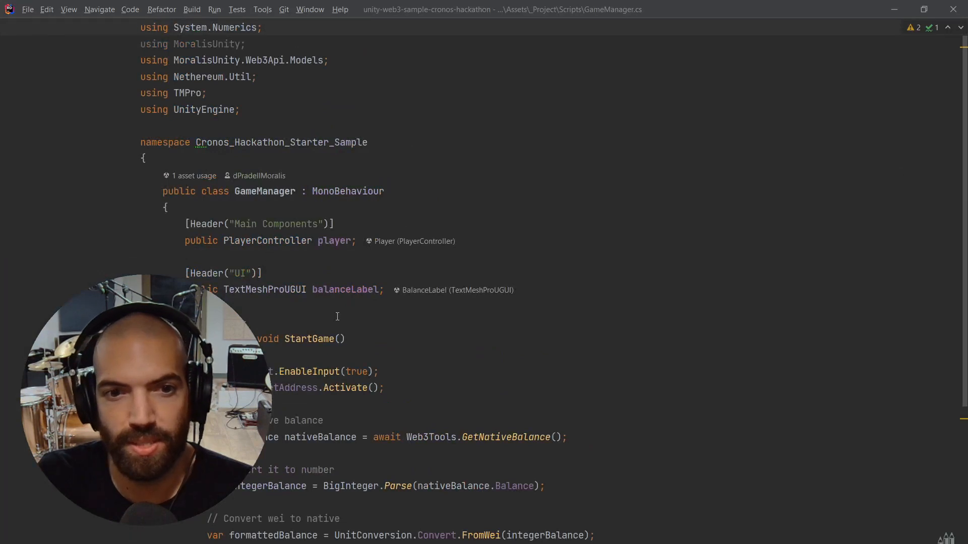
# Read GameManager's StartGame balance code, then view PlayerWalletAddress.cs in Rider
pyautogui.scroll(-3)
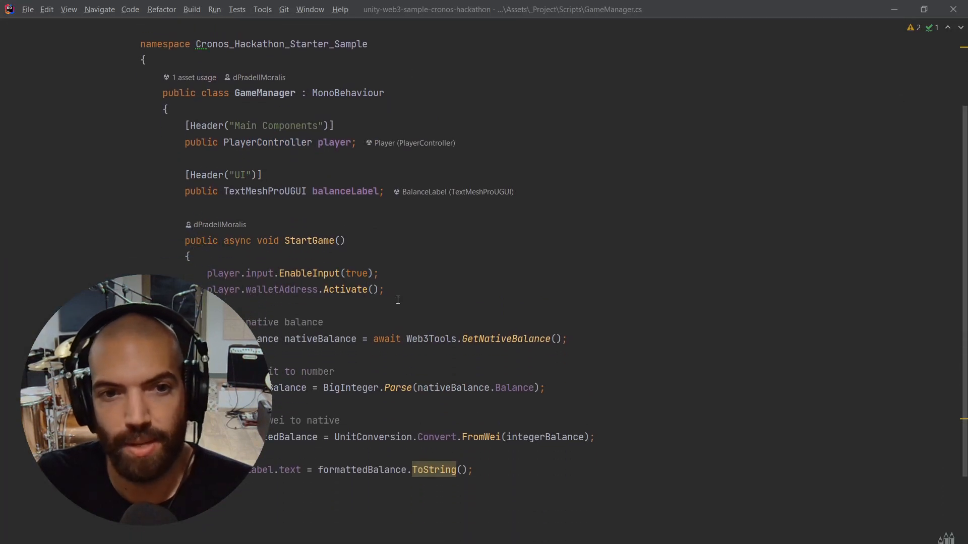
pyautogui.moveTo(360, 324)
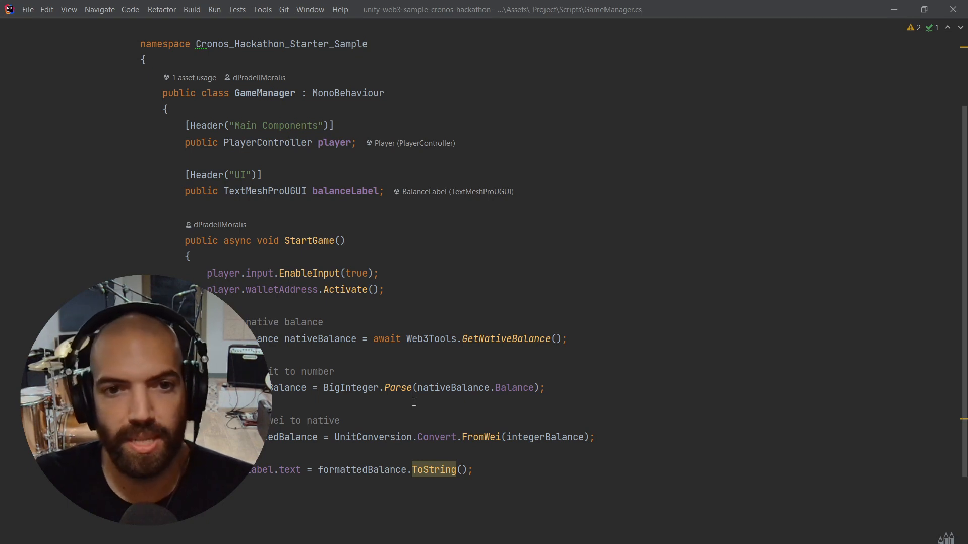
pyautogui.moveTo(454, 368)
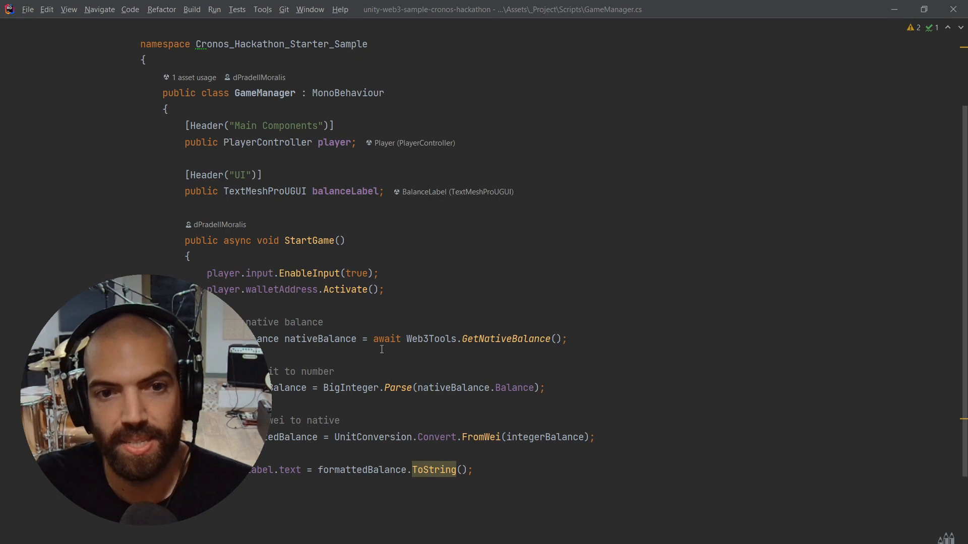
pyautogui.doubleClick(281, 289)
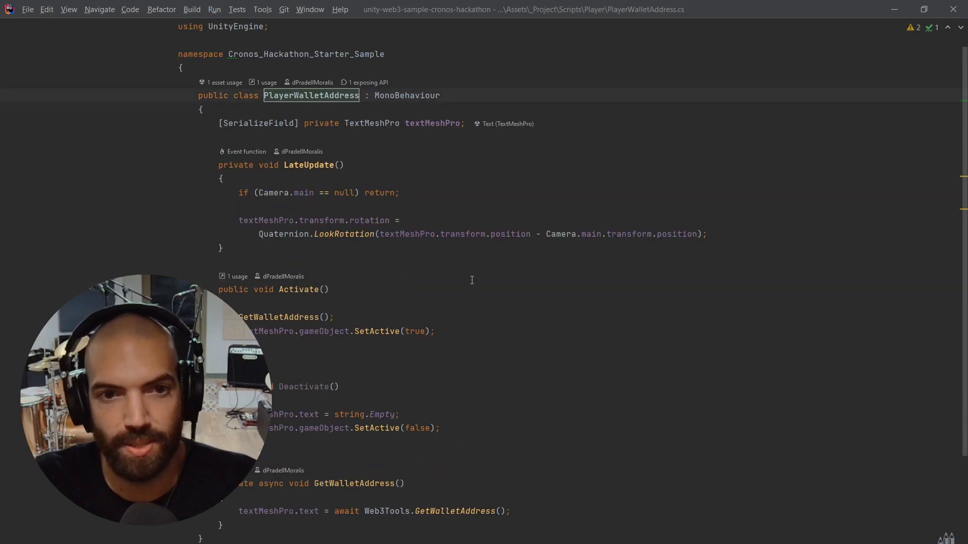
pyautogui.scroll(-3)
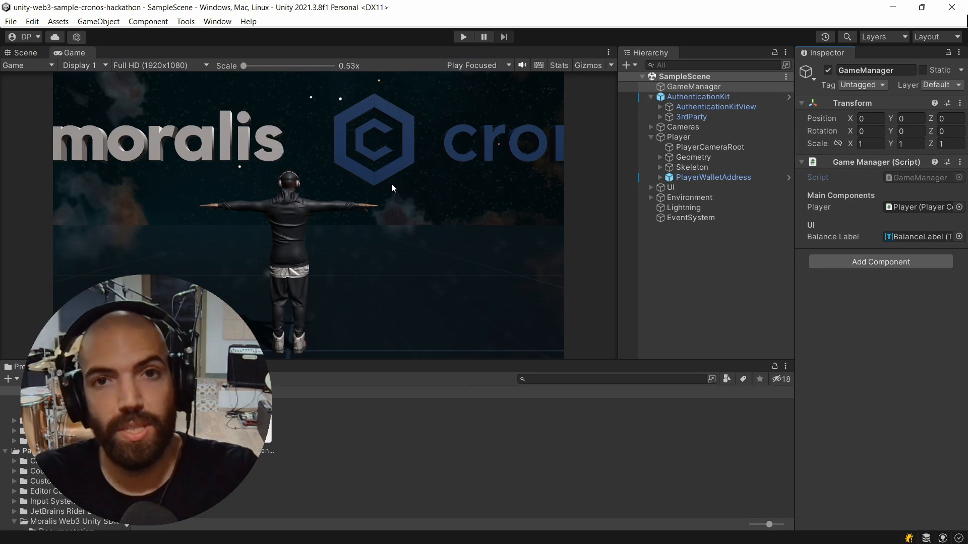
pyautogui.moveTo(458, 221)
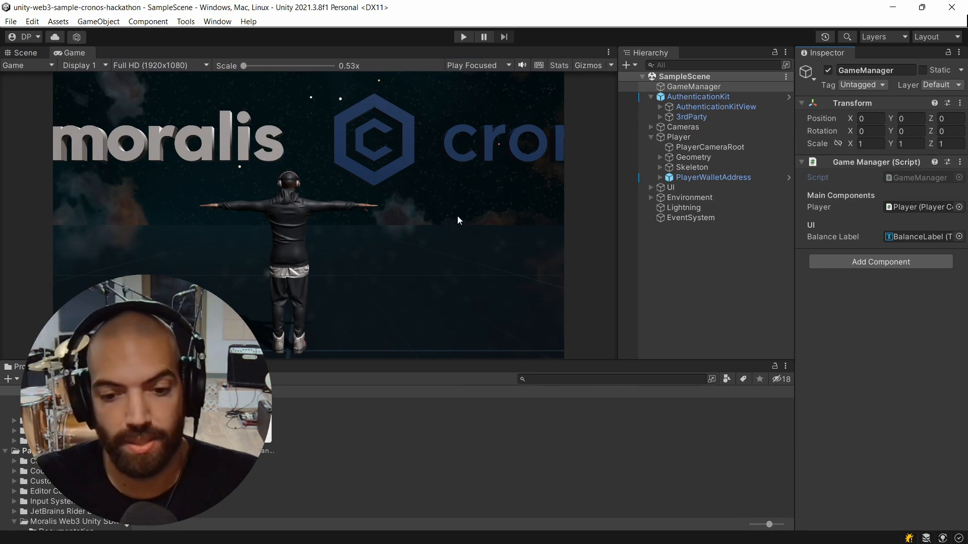
pyautogui.moveTo(450, 236)
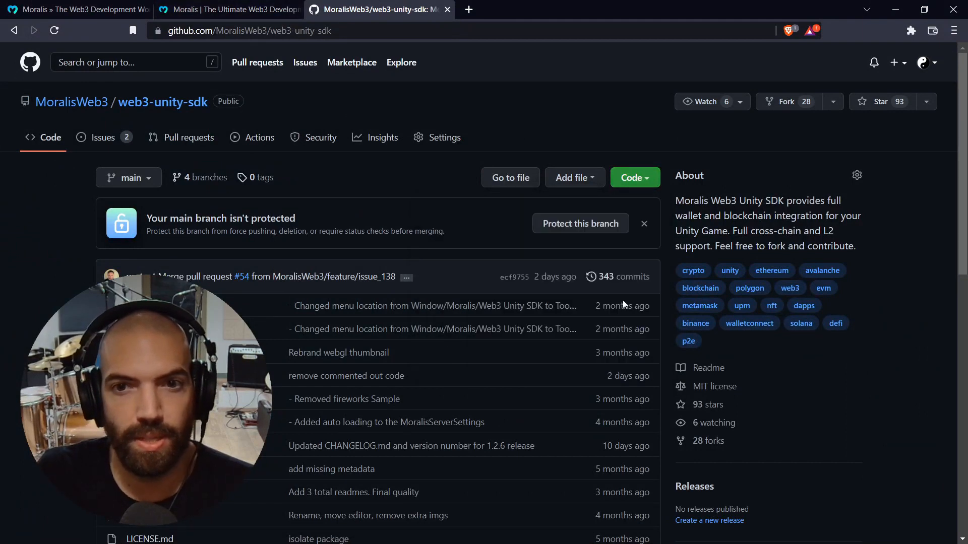
pyautogui.scroll(-3)
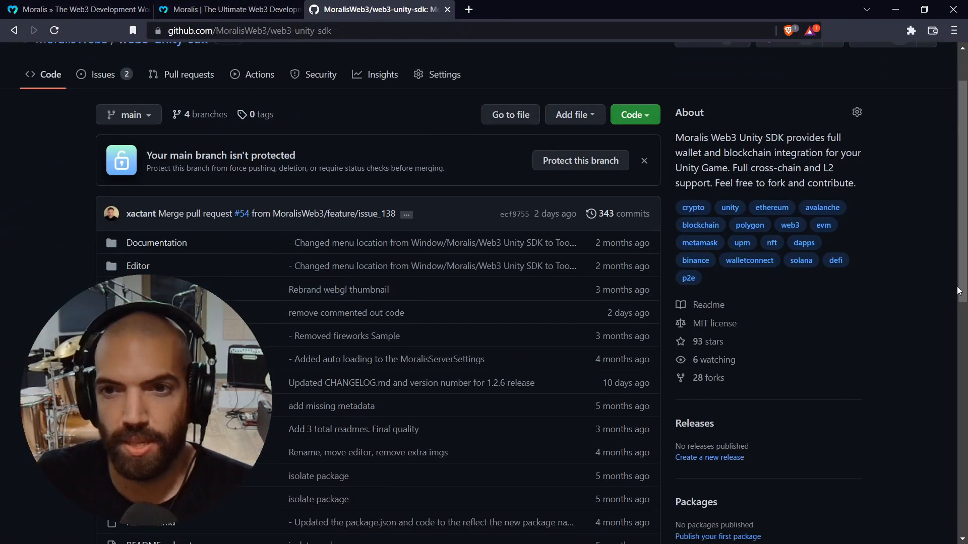
pyautogui.scroll(3)
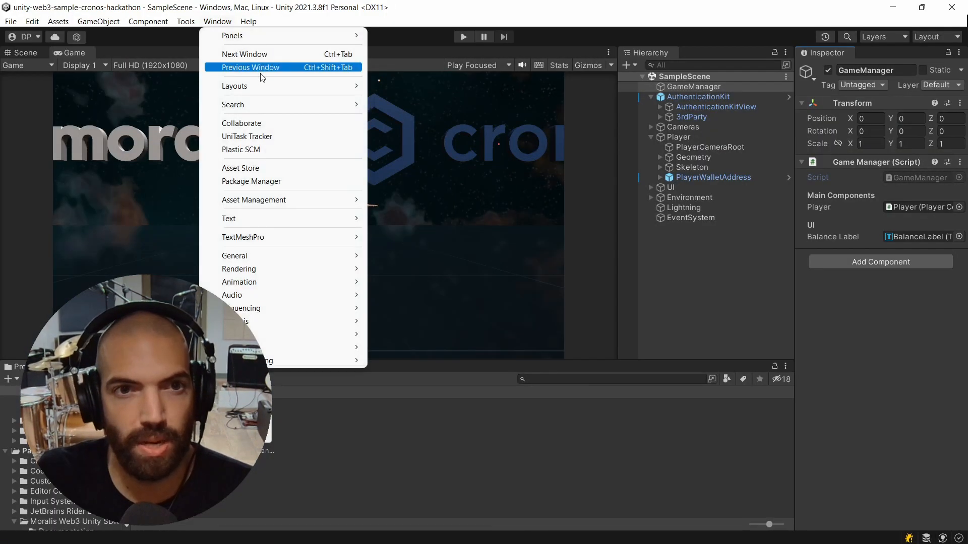
# Show the installed Moralis Web3 Unity SDK 1.2.6 package in Package Manager
pyautogui.click(251, 181)
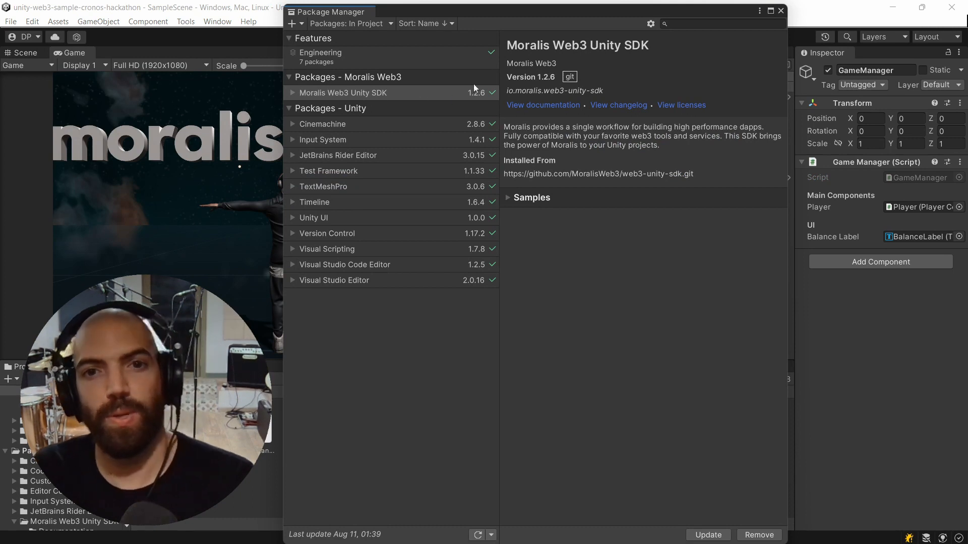
pyautogui.moveTo(481, 85)
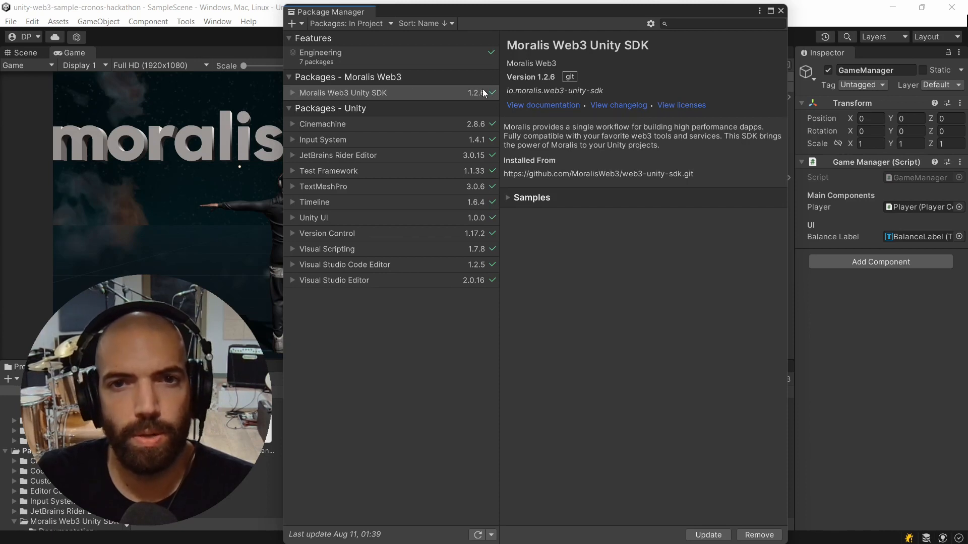
pyautogui.moveTo(453, 107)
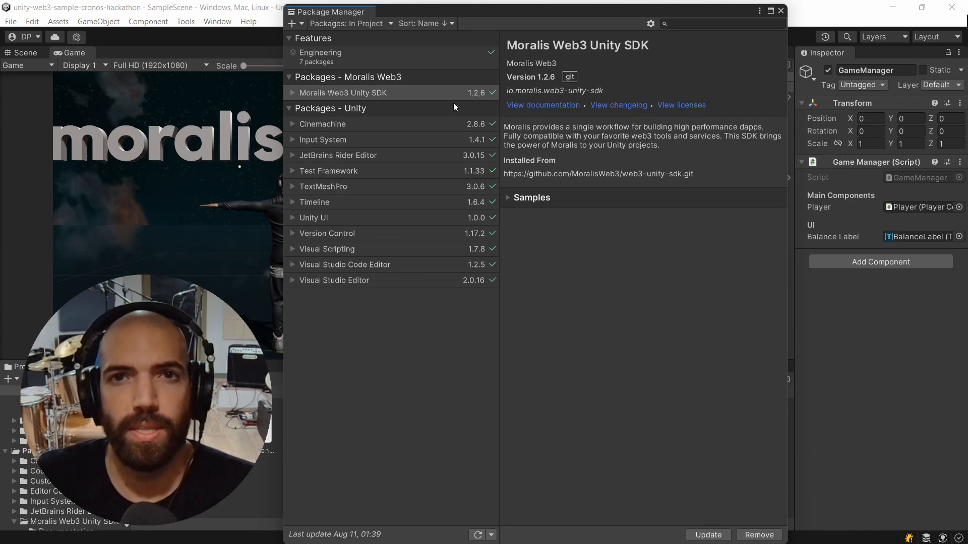